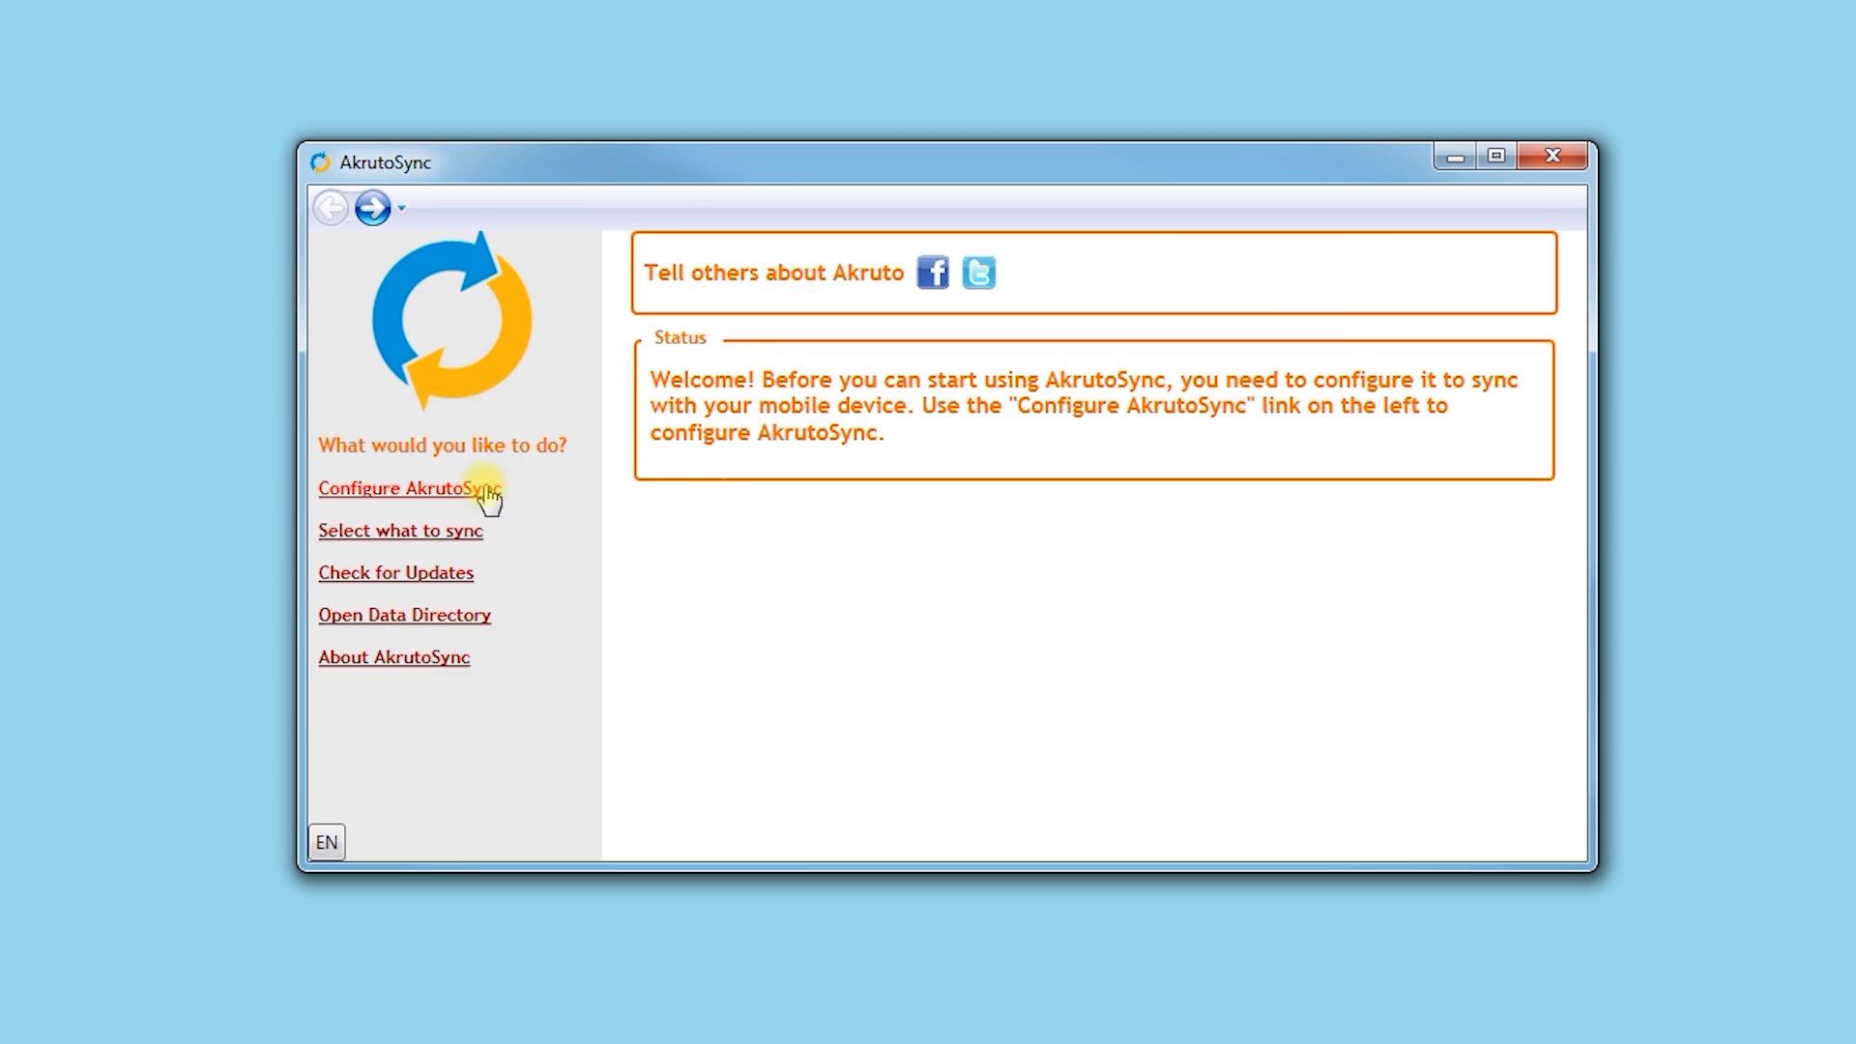
# Start configuring AkrutoSync from the welcome screen's Configure AkrutoSync link
pyautogui.click(403, 490)
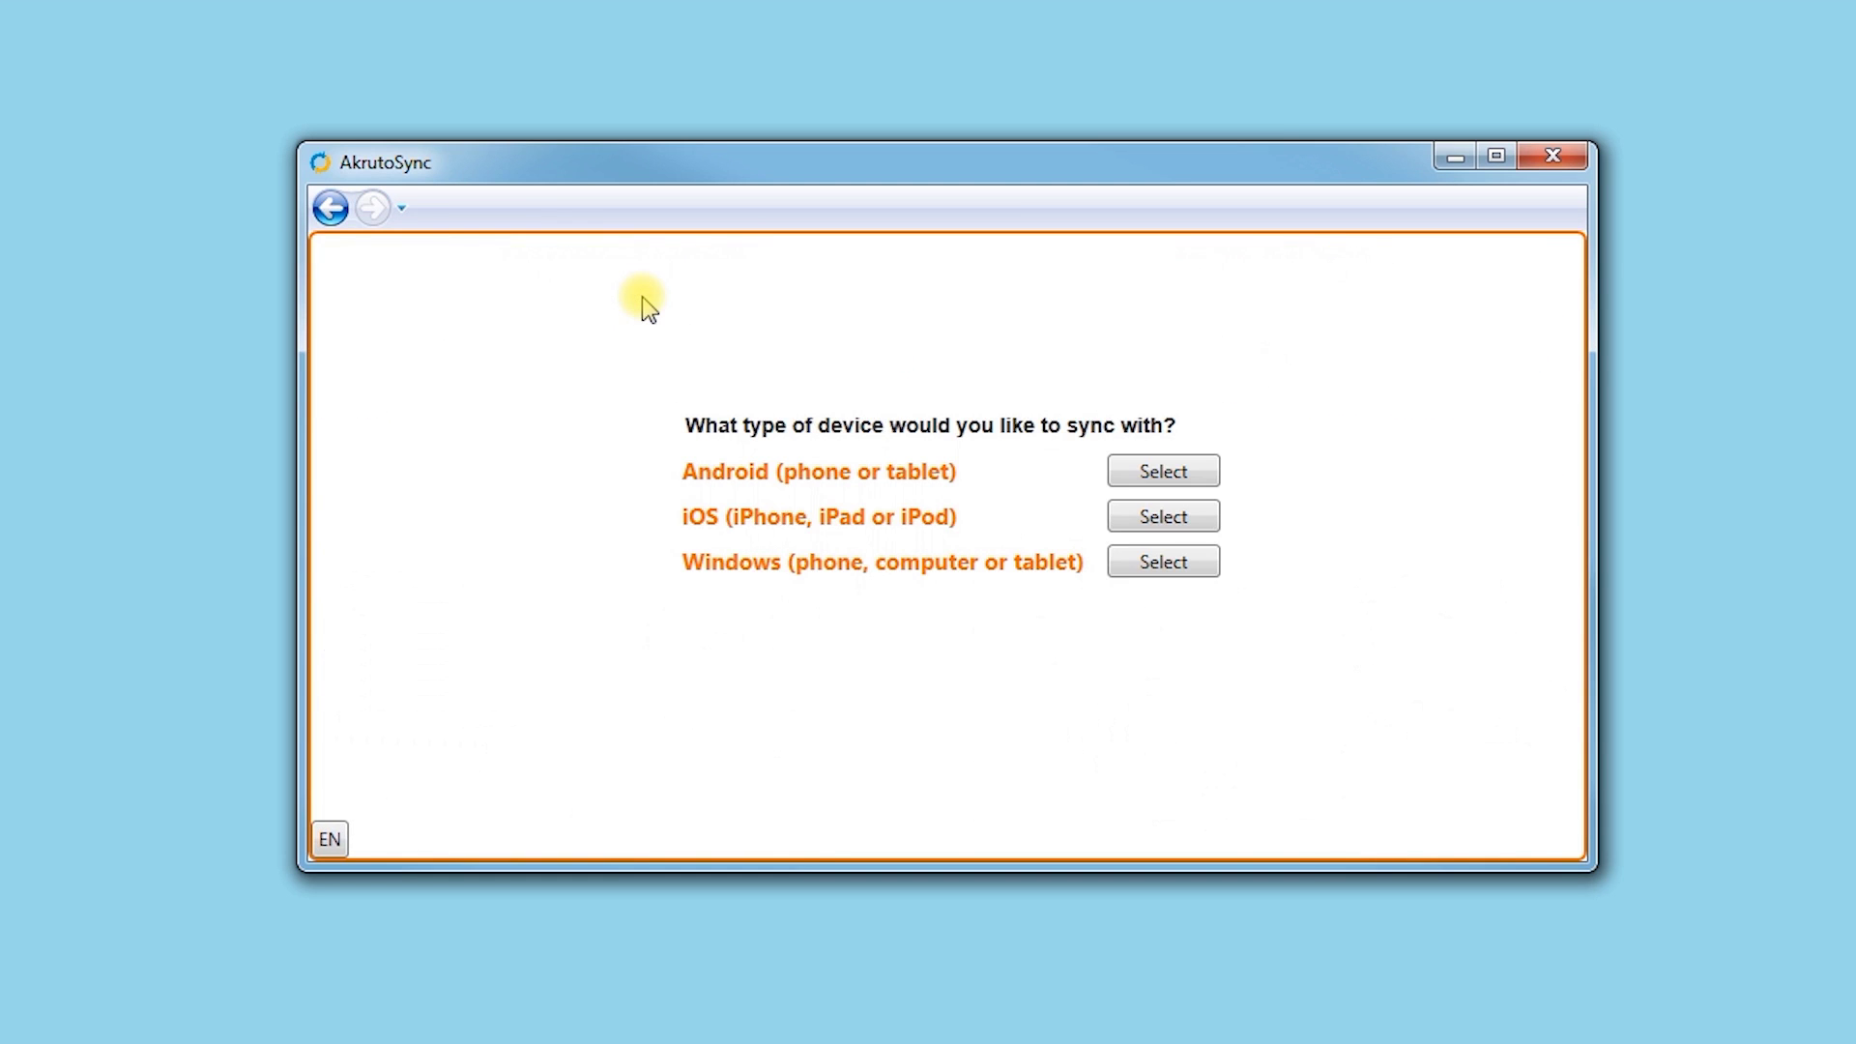
pyautogui.moveTo(662, 314)
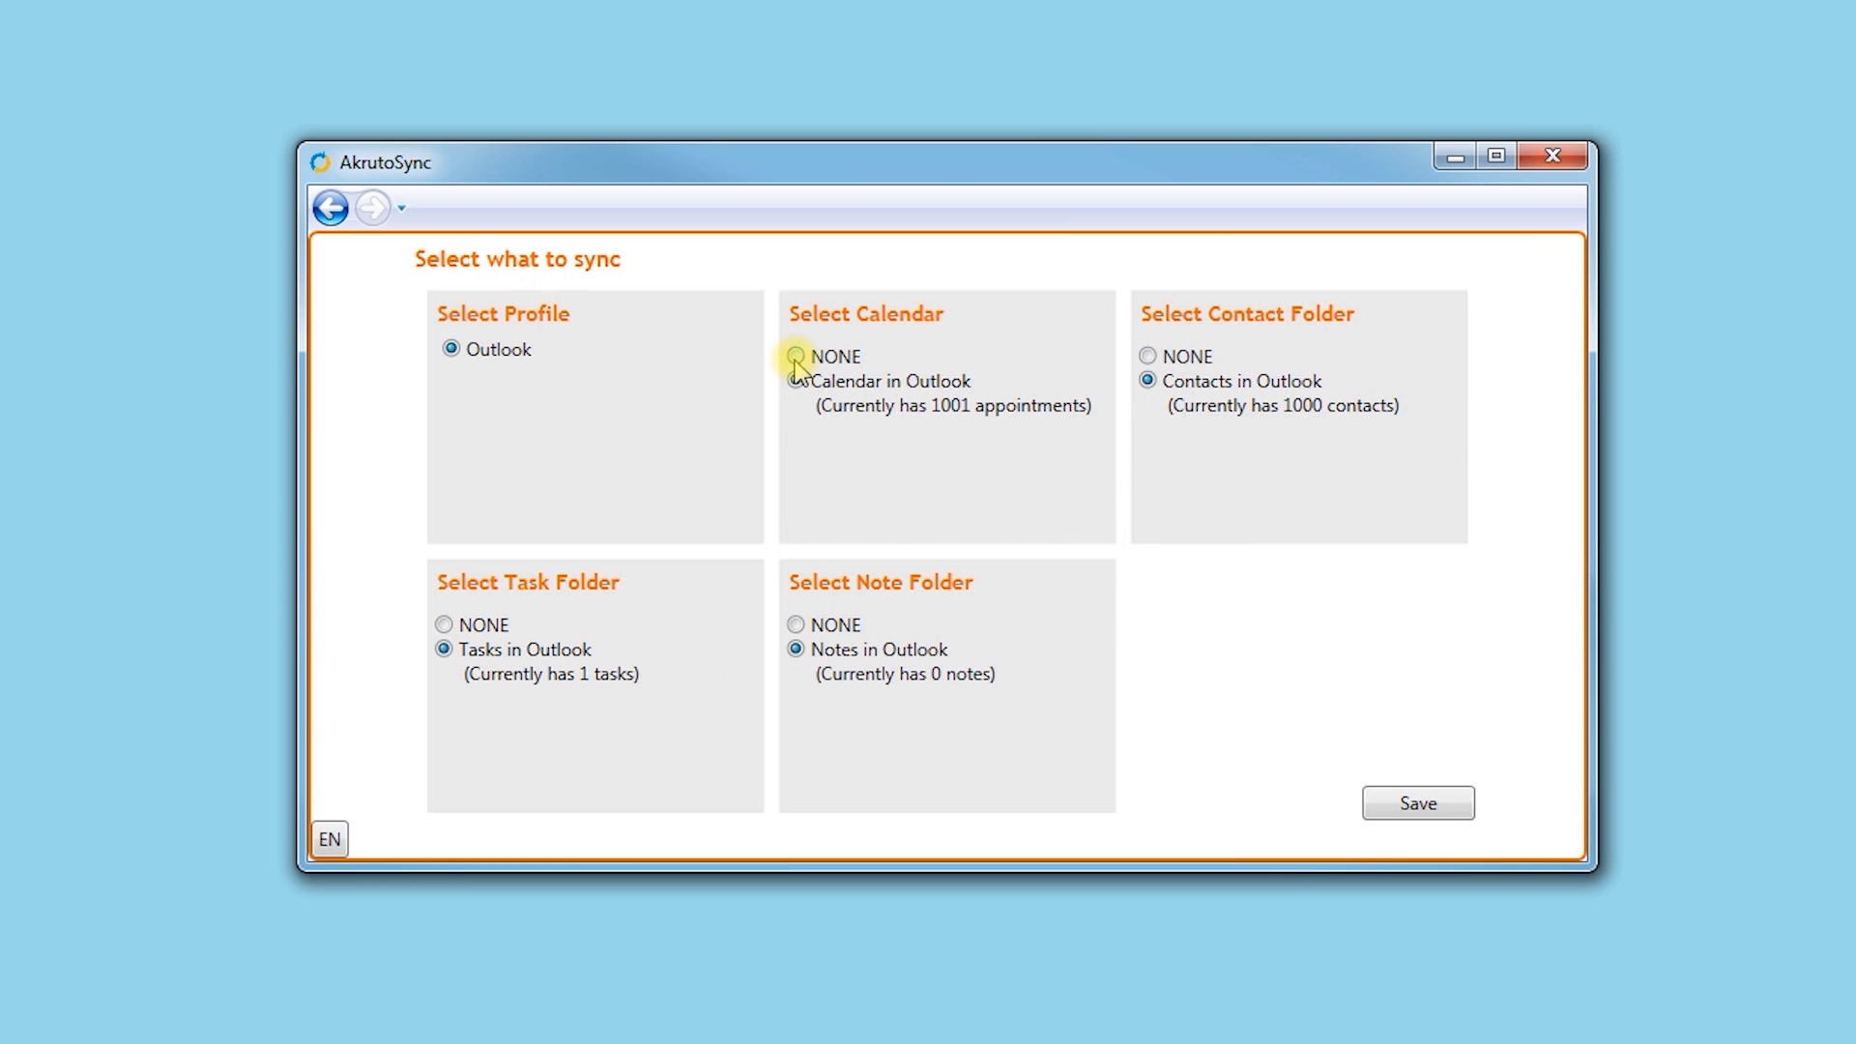
# Save calendar, contacts, tasks and notes for syncing, then pass the Wi-Fi and firewall notices
pyautogui.click(795, 381)
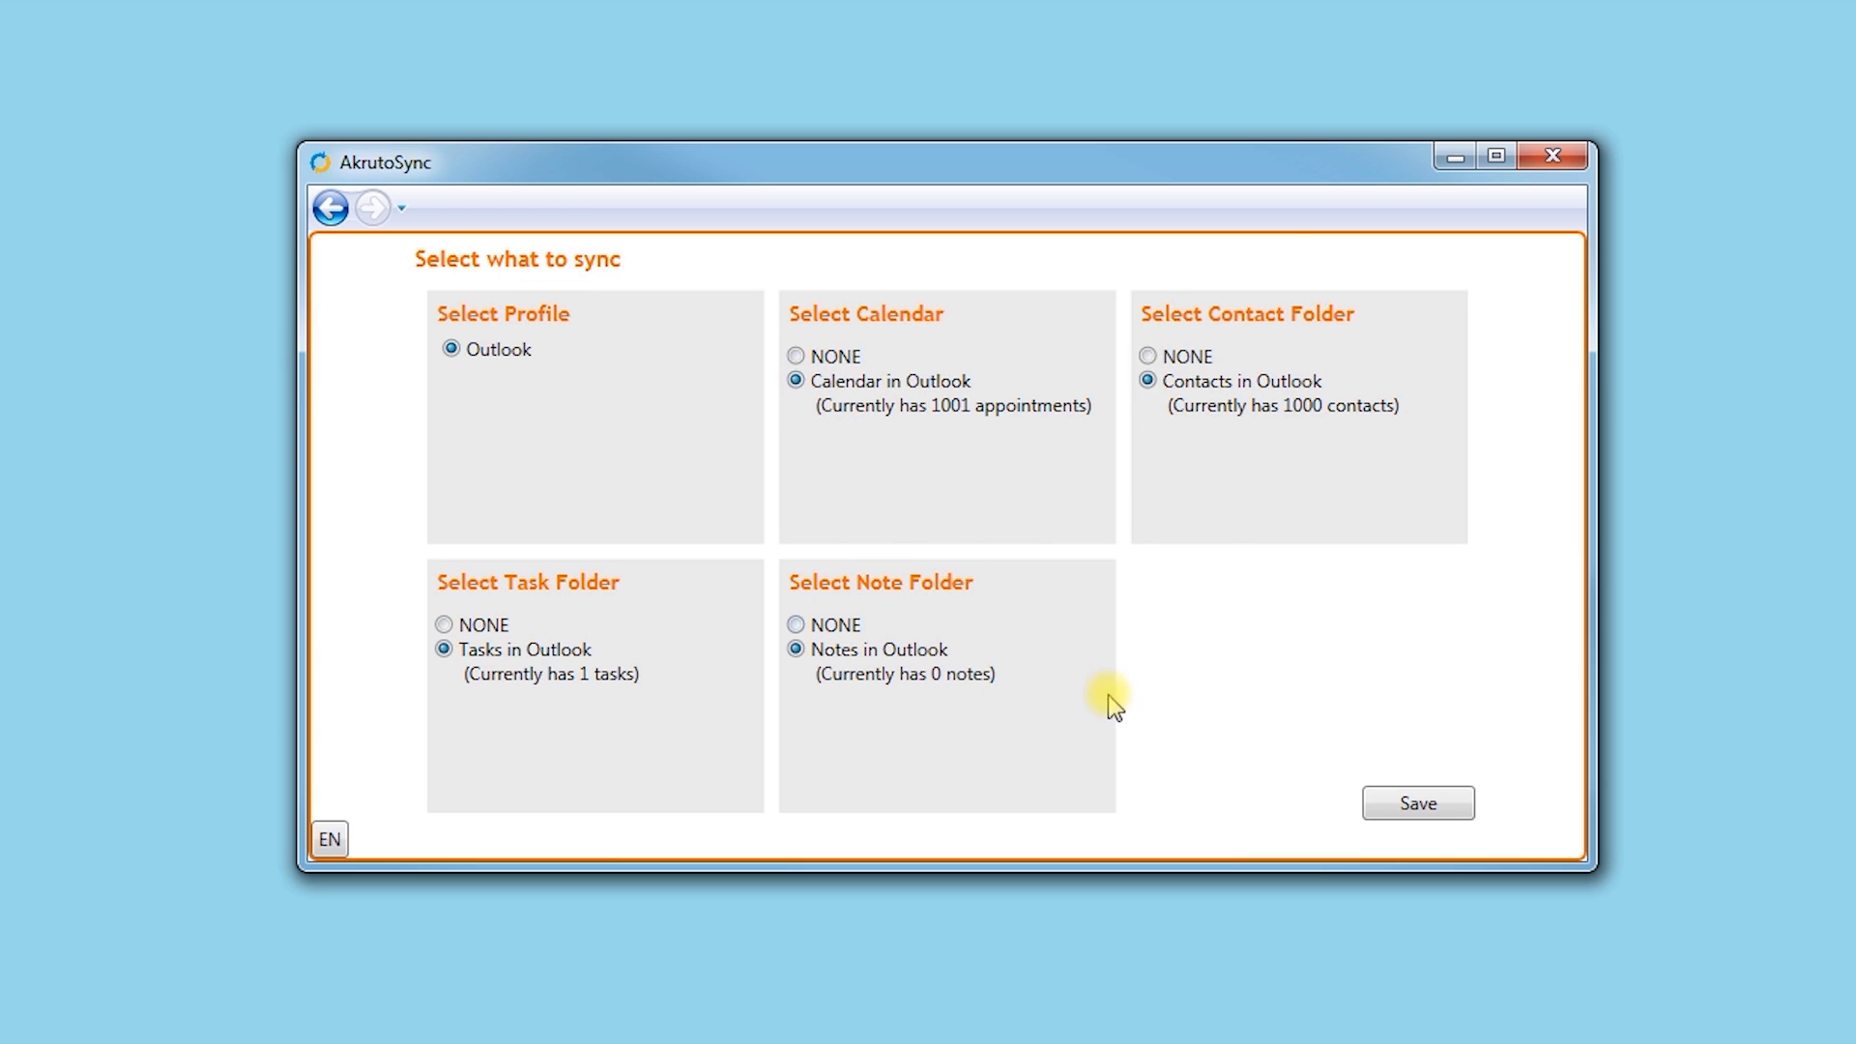
pyautogui.click(1418, 802)
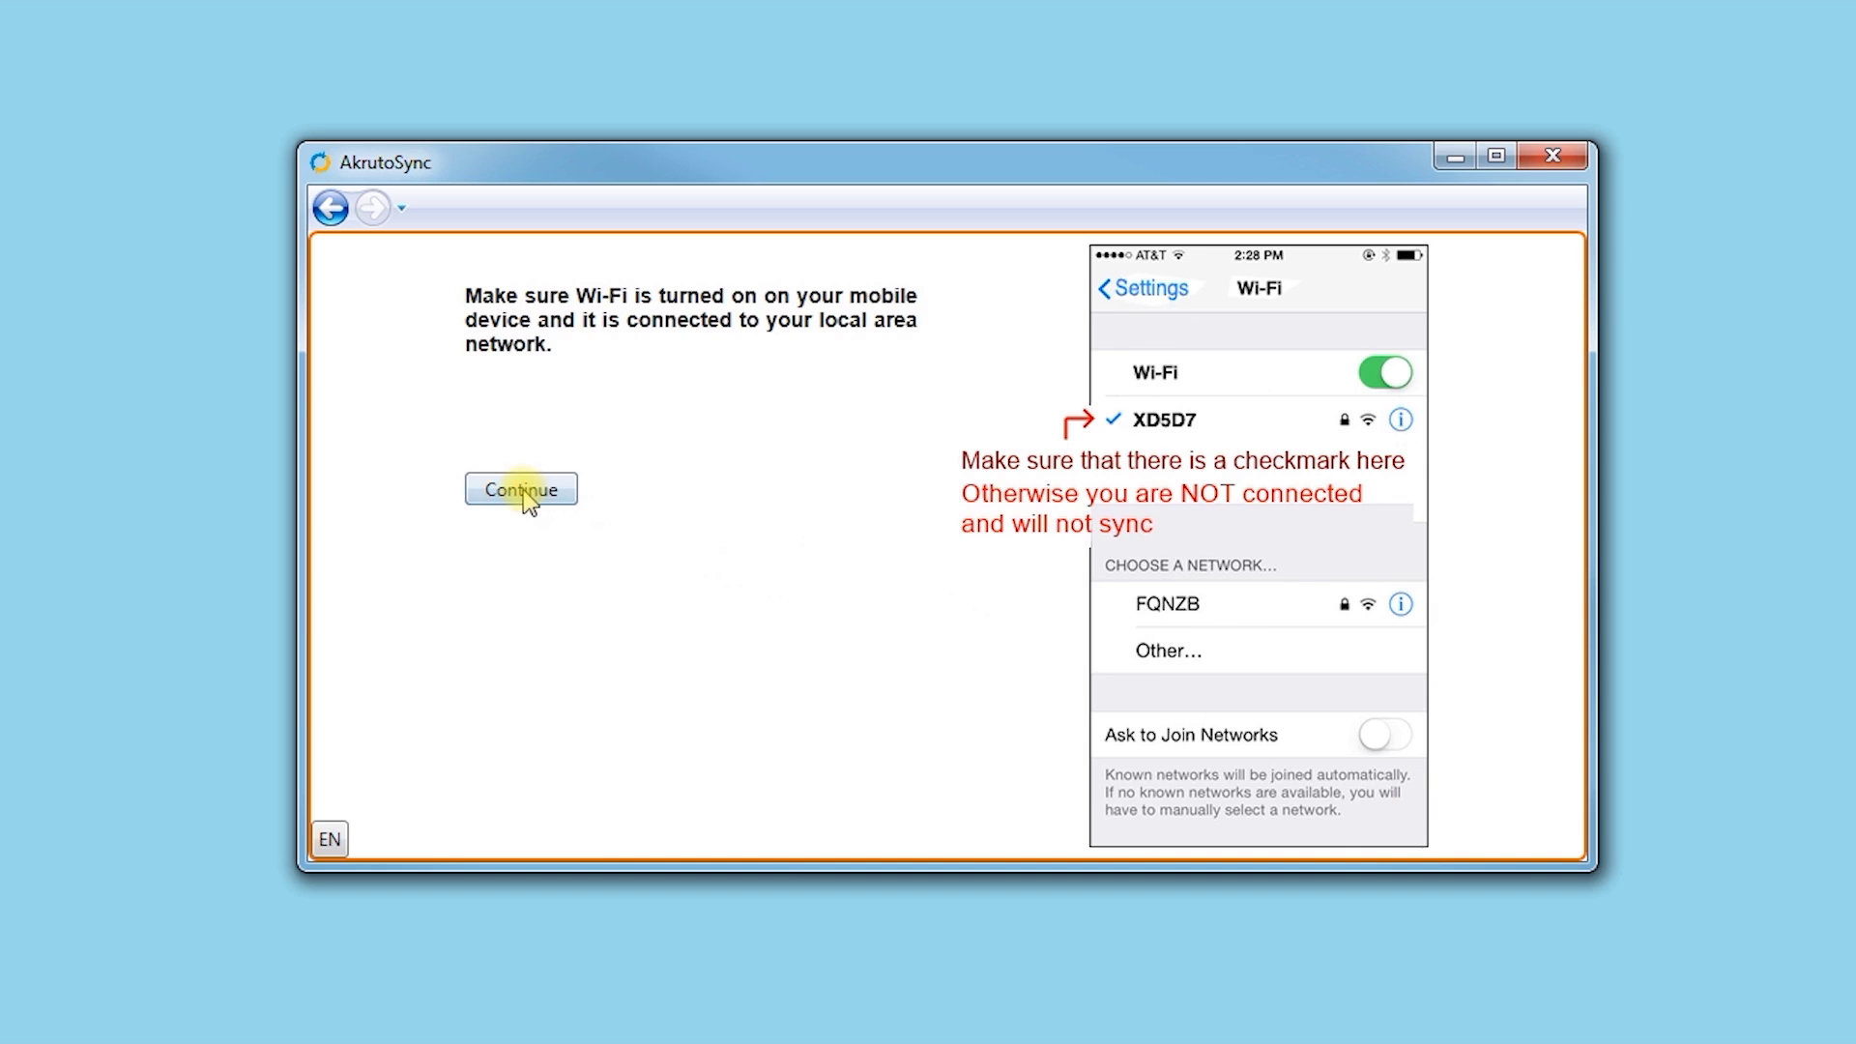
pyautogui.click(521, 489)
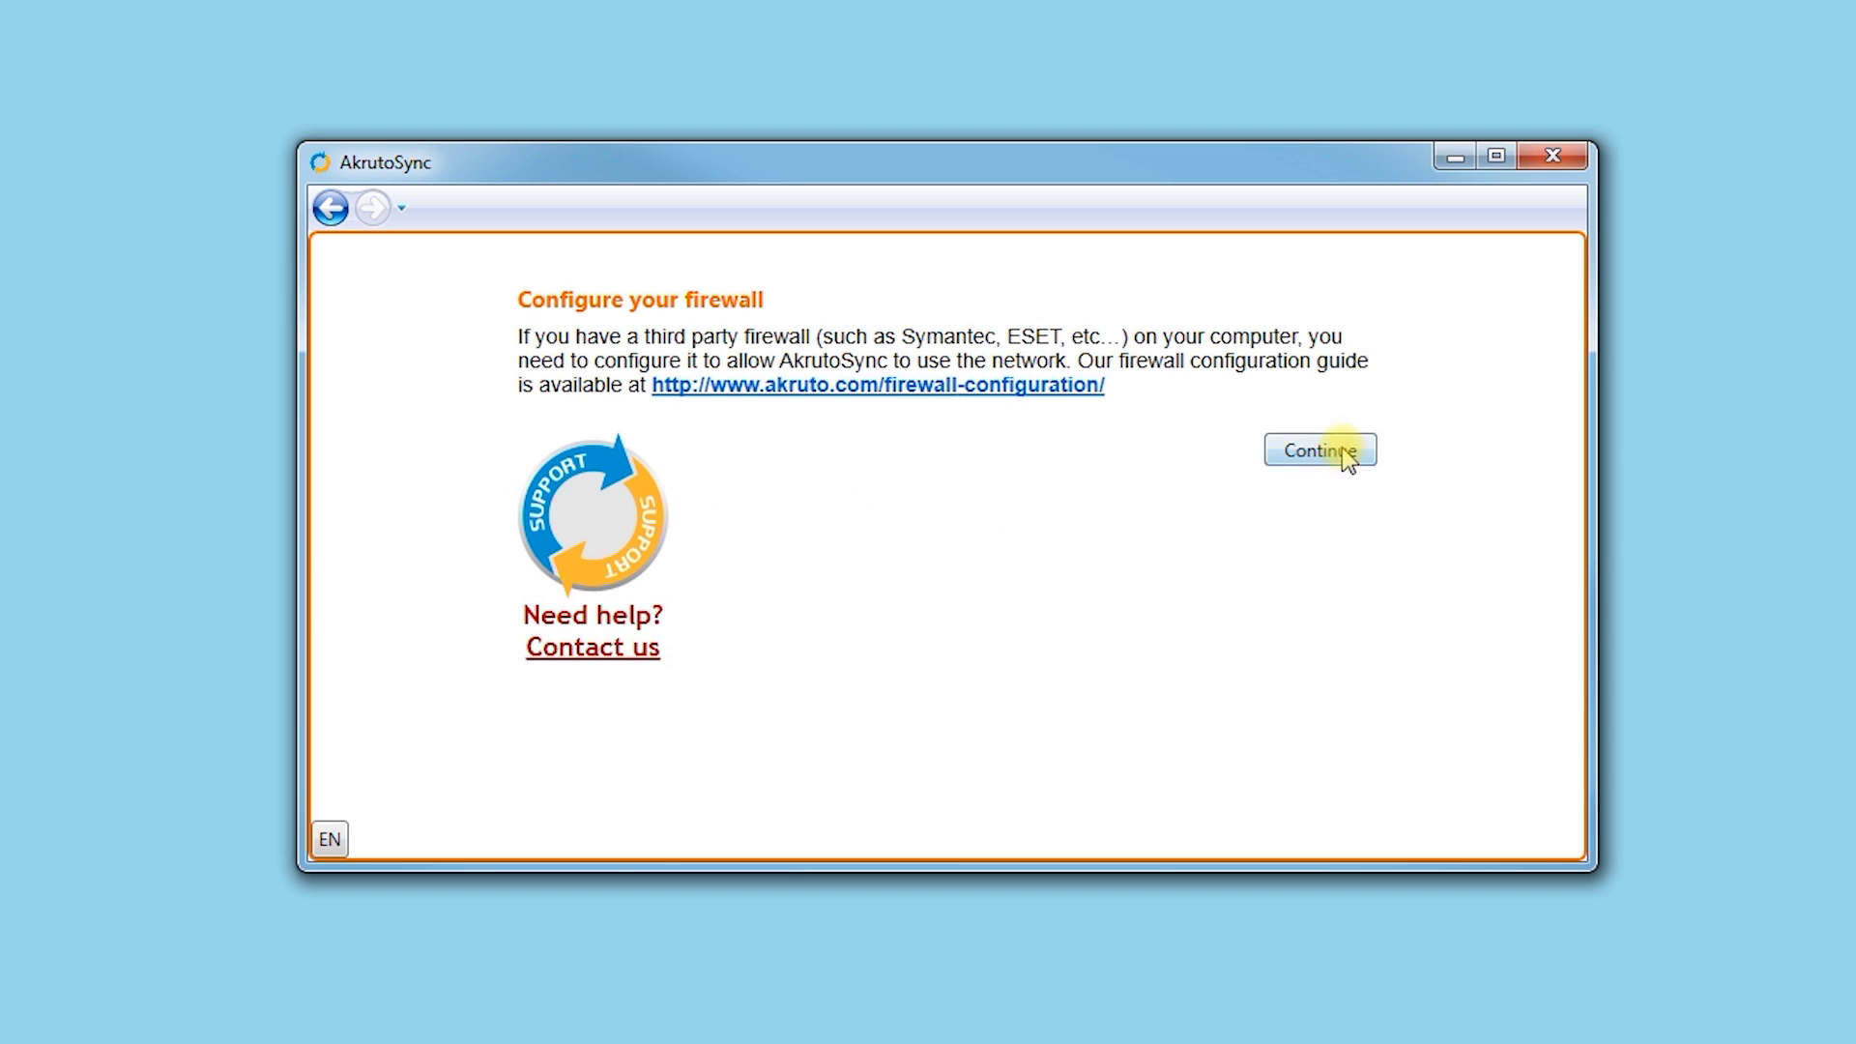
pyautogui.click(1321, 450)
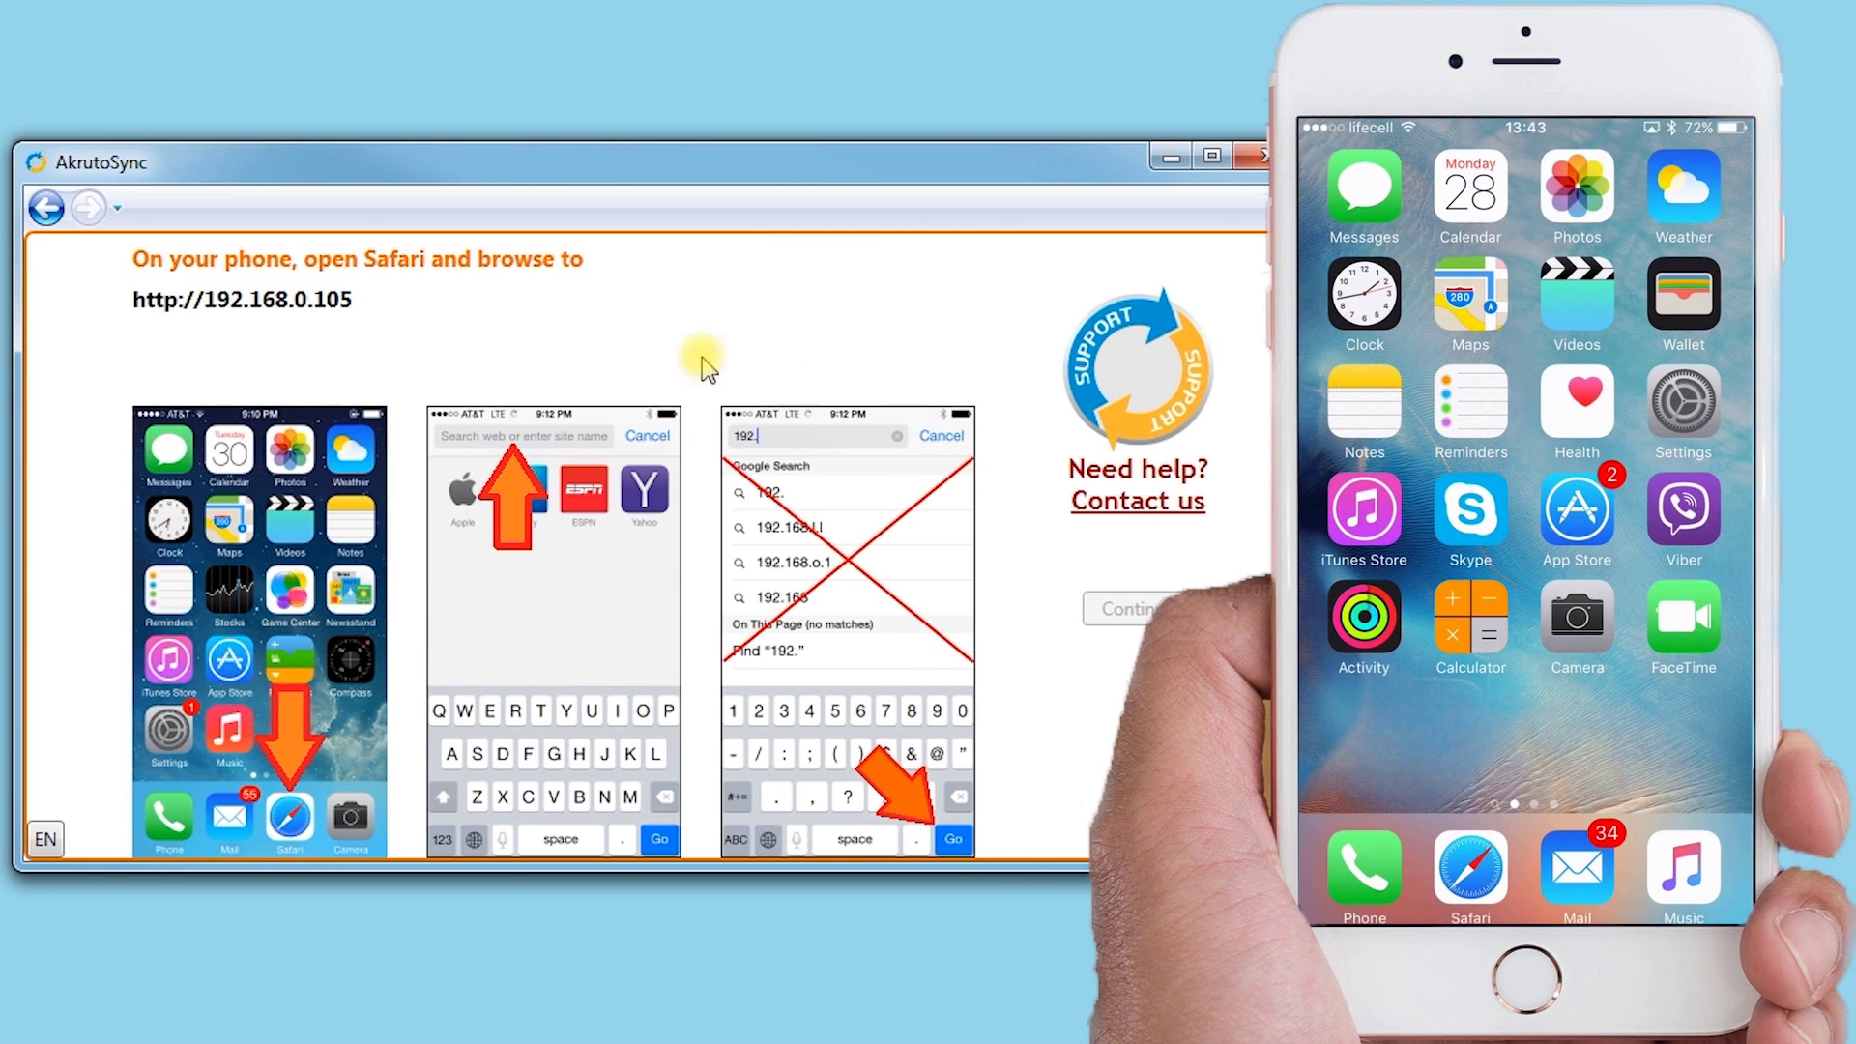
pyautogui.moveTo(692, 507)
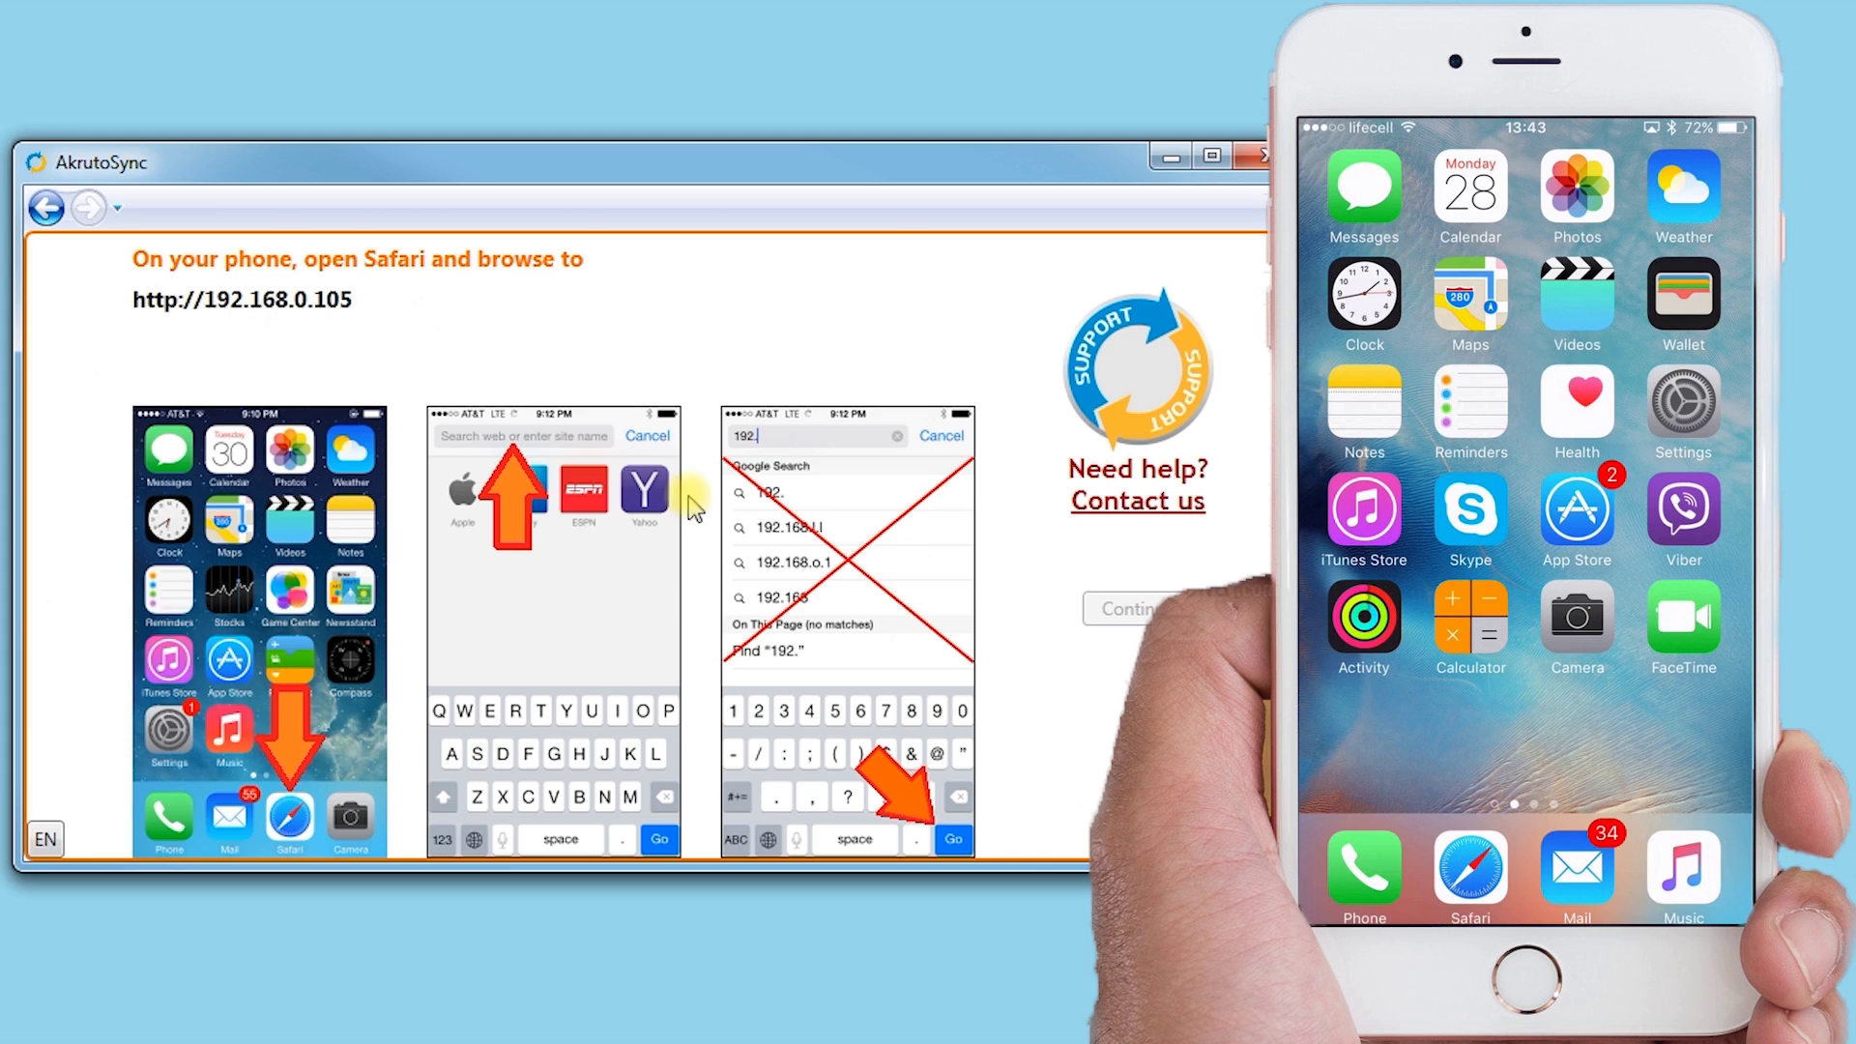
pyautogui.moveTo(264, 343)
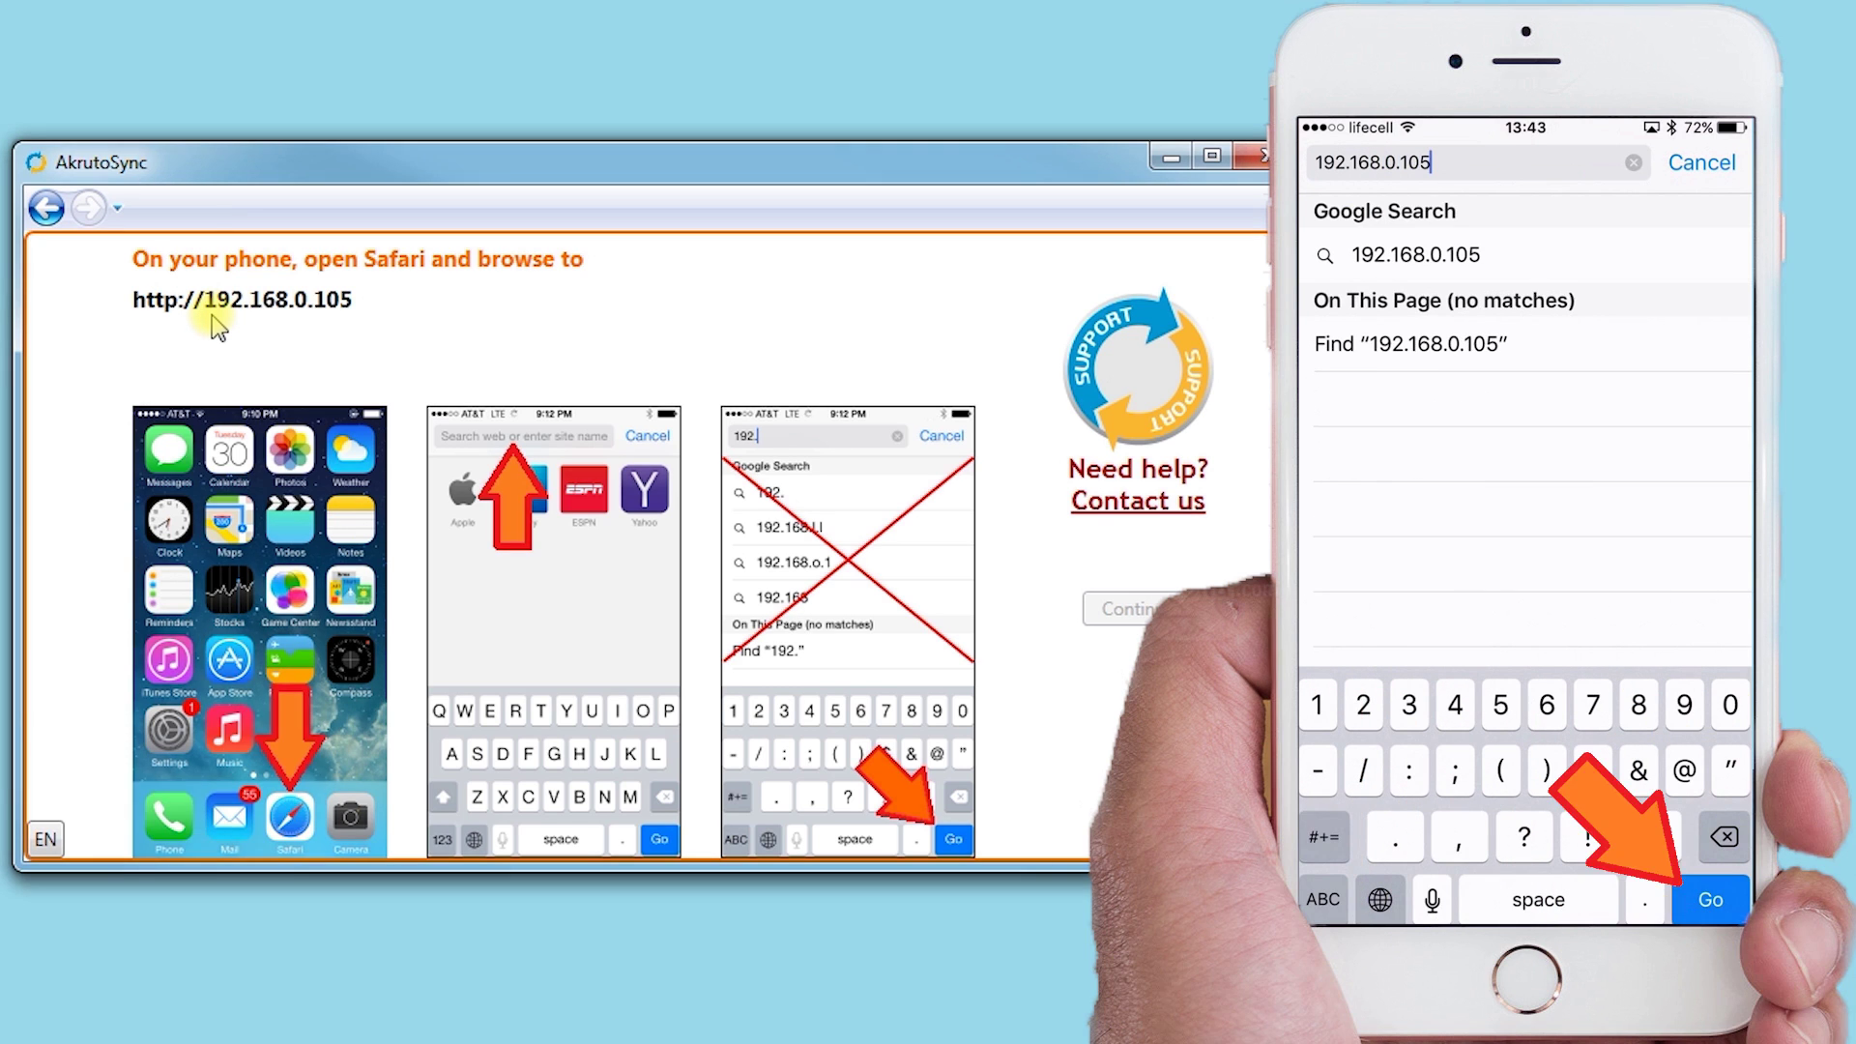
pyautogui.click(1712, 899)
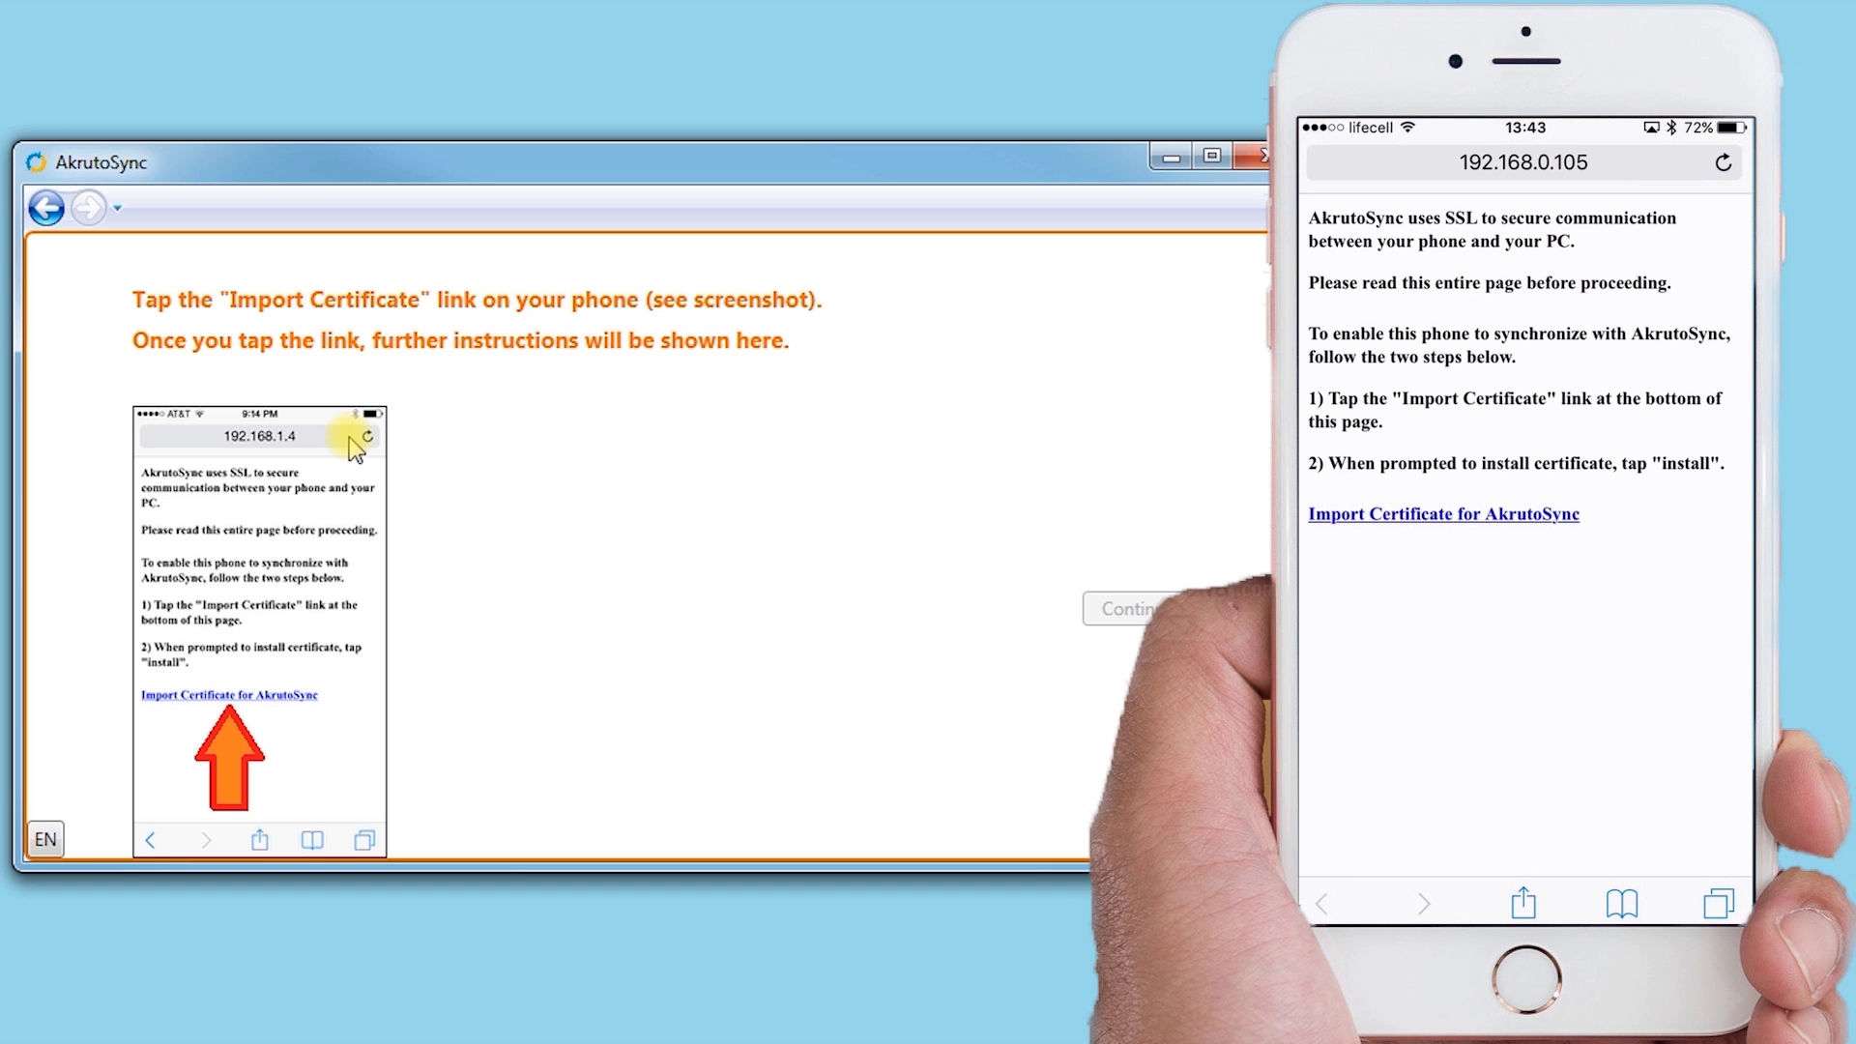
# Import and install the AkrutoSync certificate on the iPhone, then continue on the PC
pyautogui.click(1442, 513)
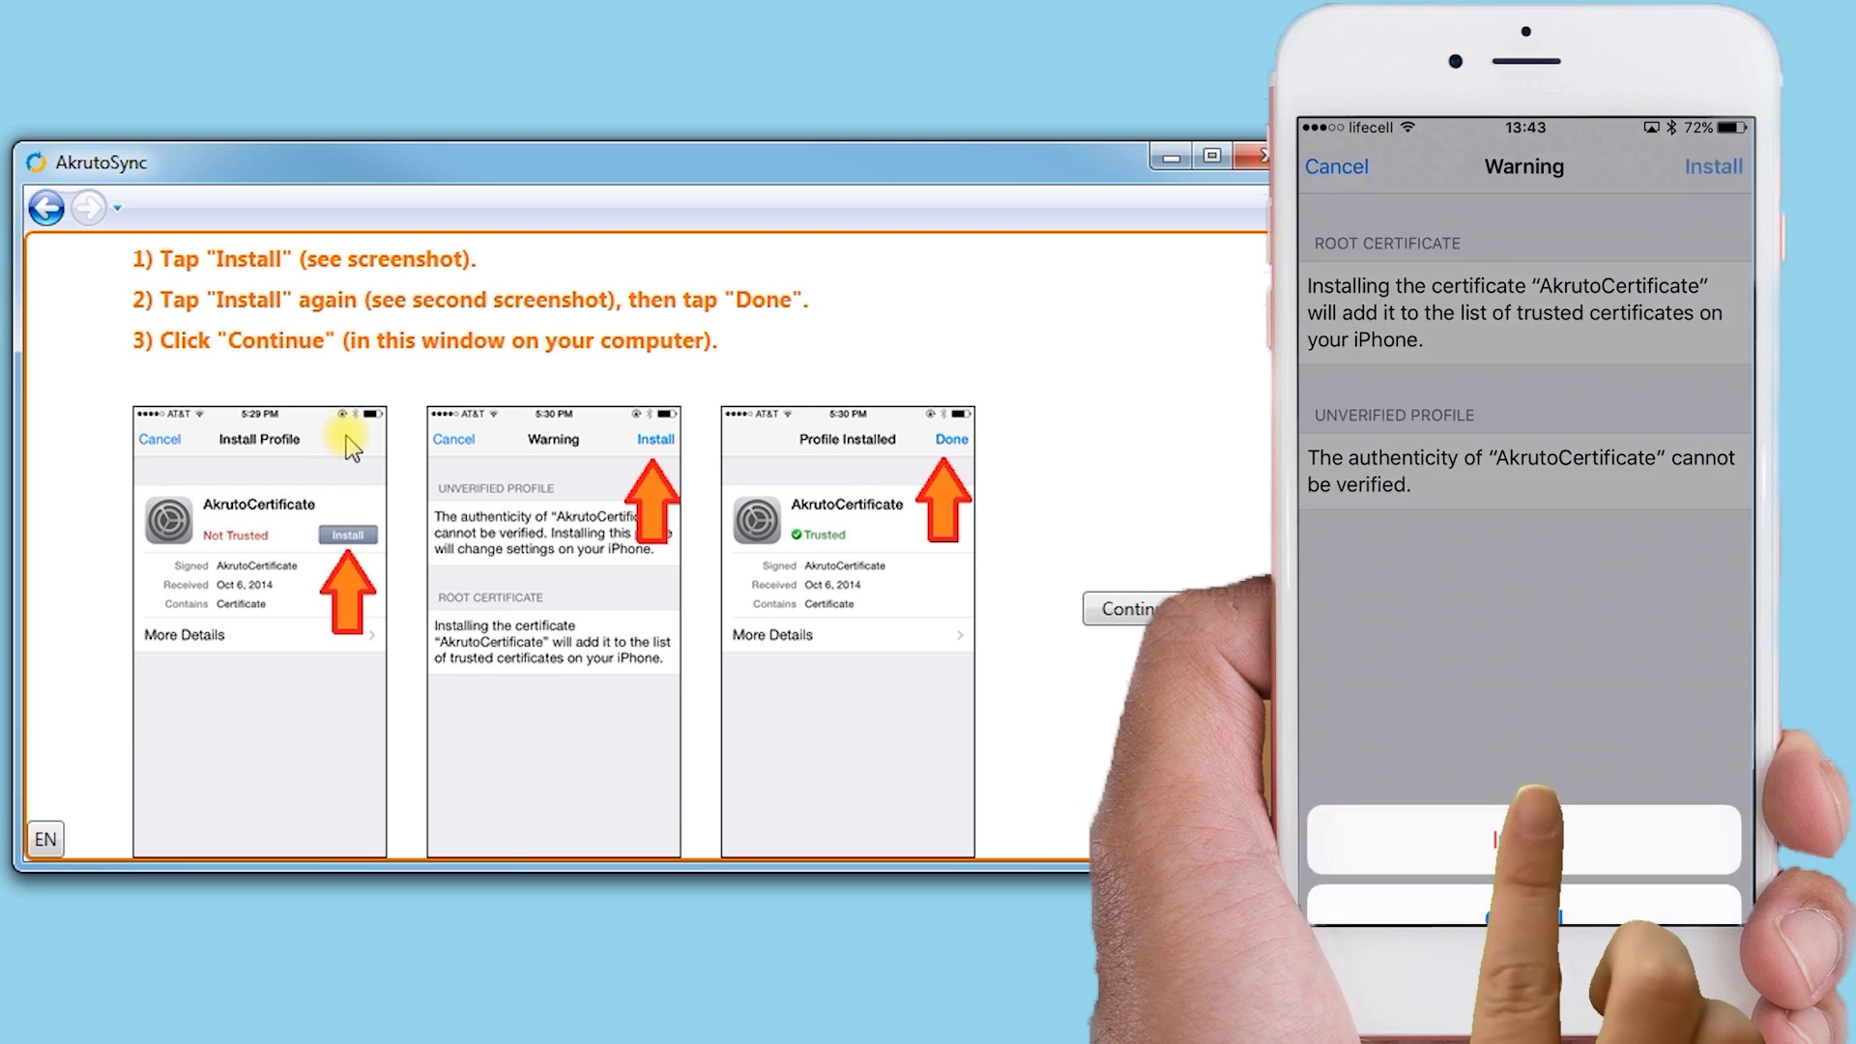
pyautogui.click(1518, 838)
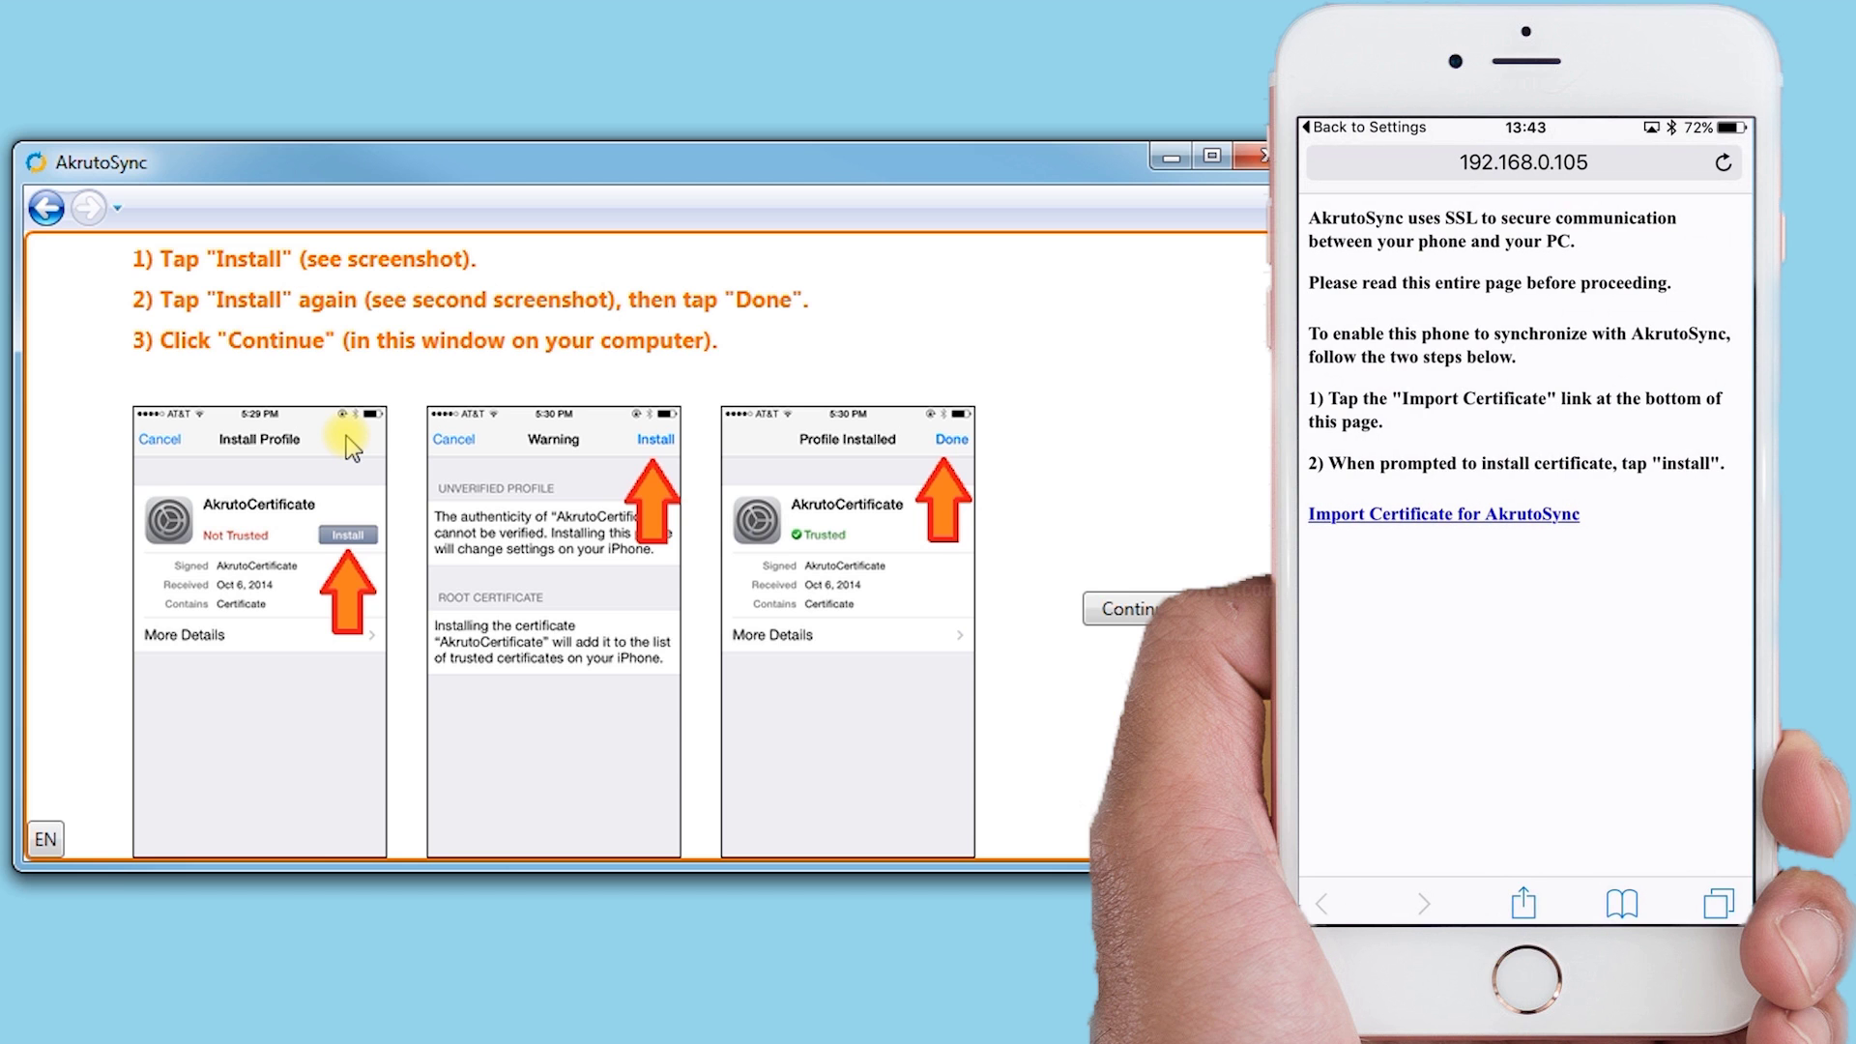
pyautogui.click(1132, 609)
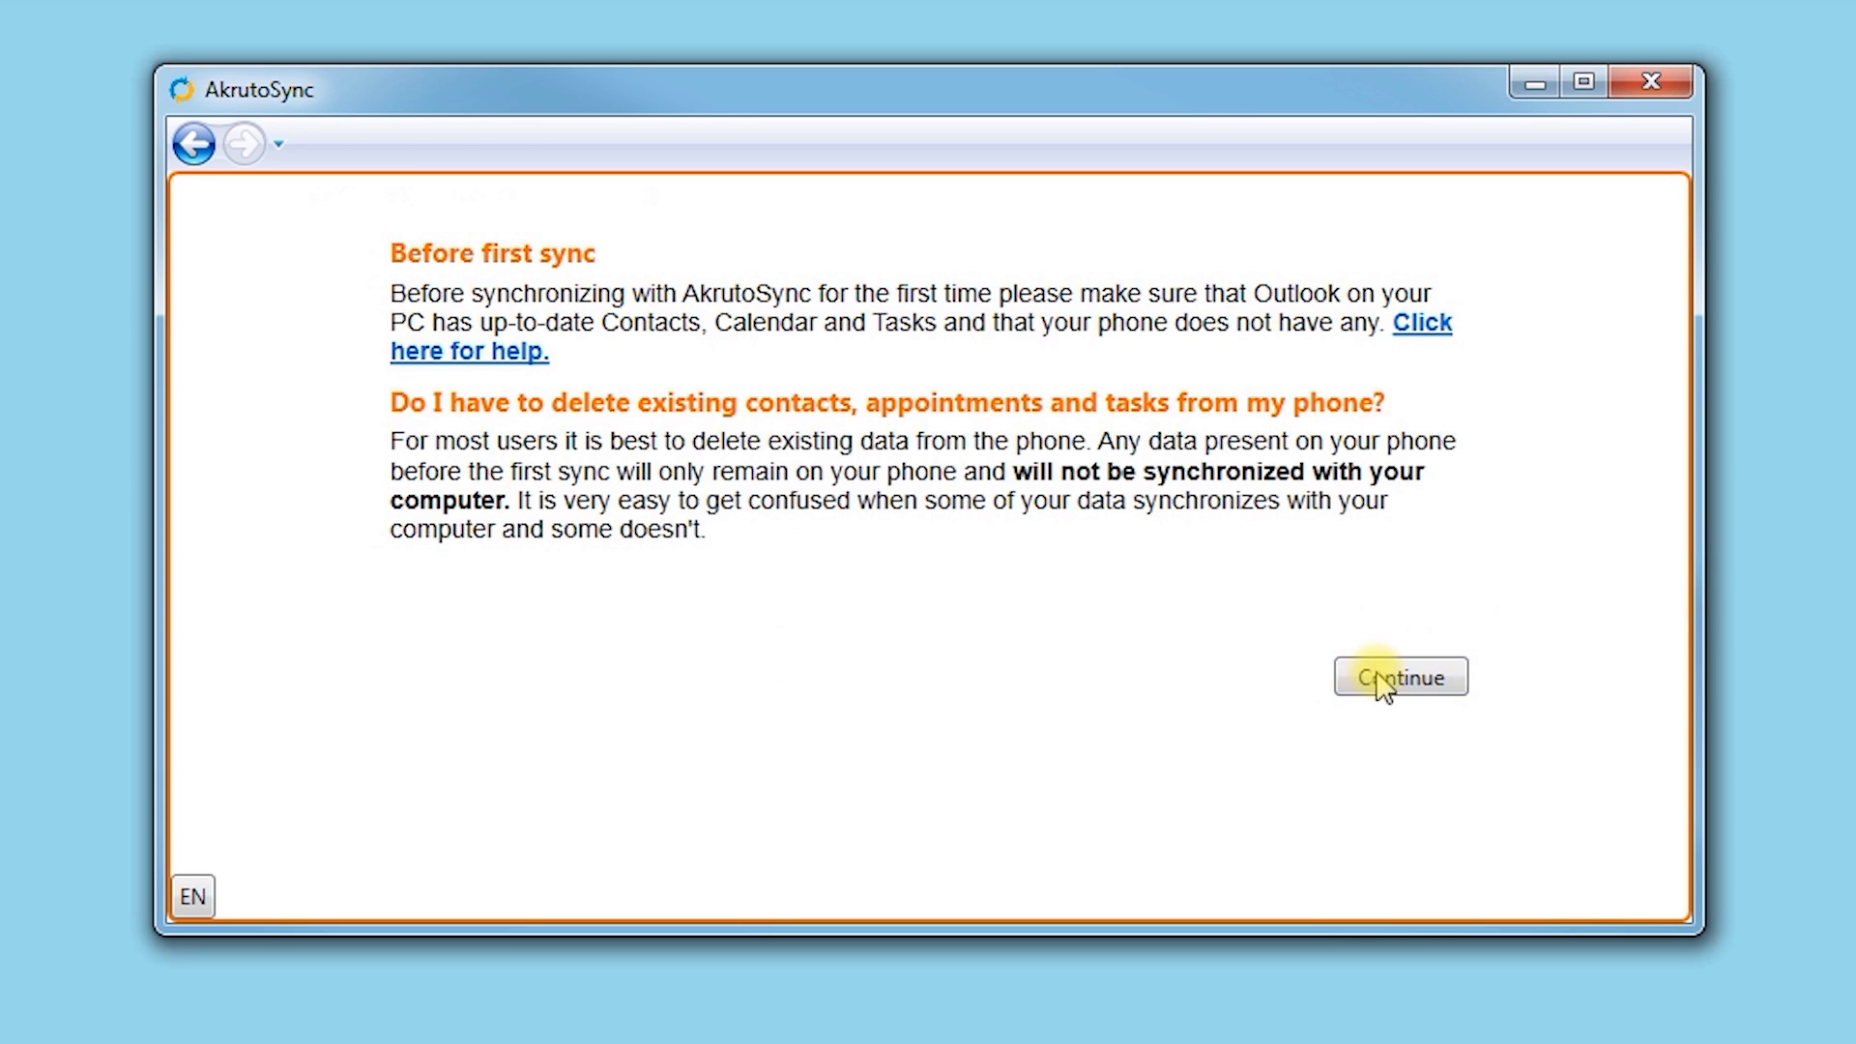
# Set user name 'test' with a confirmed password to secure phone communication
pyautogui.click(1399, 678)
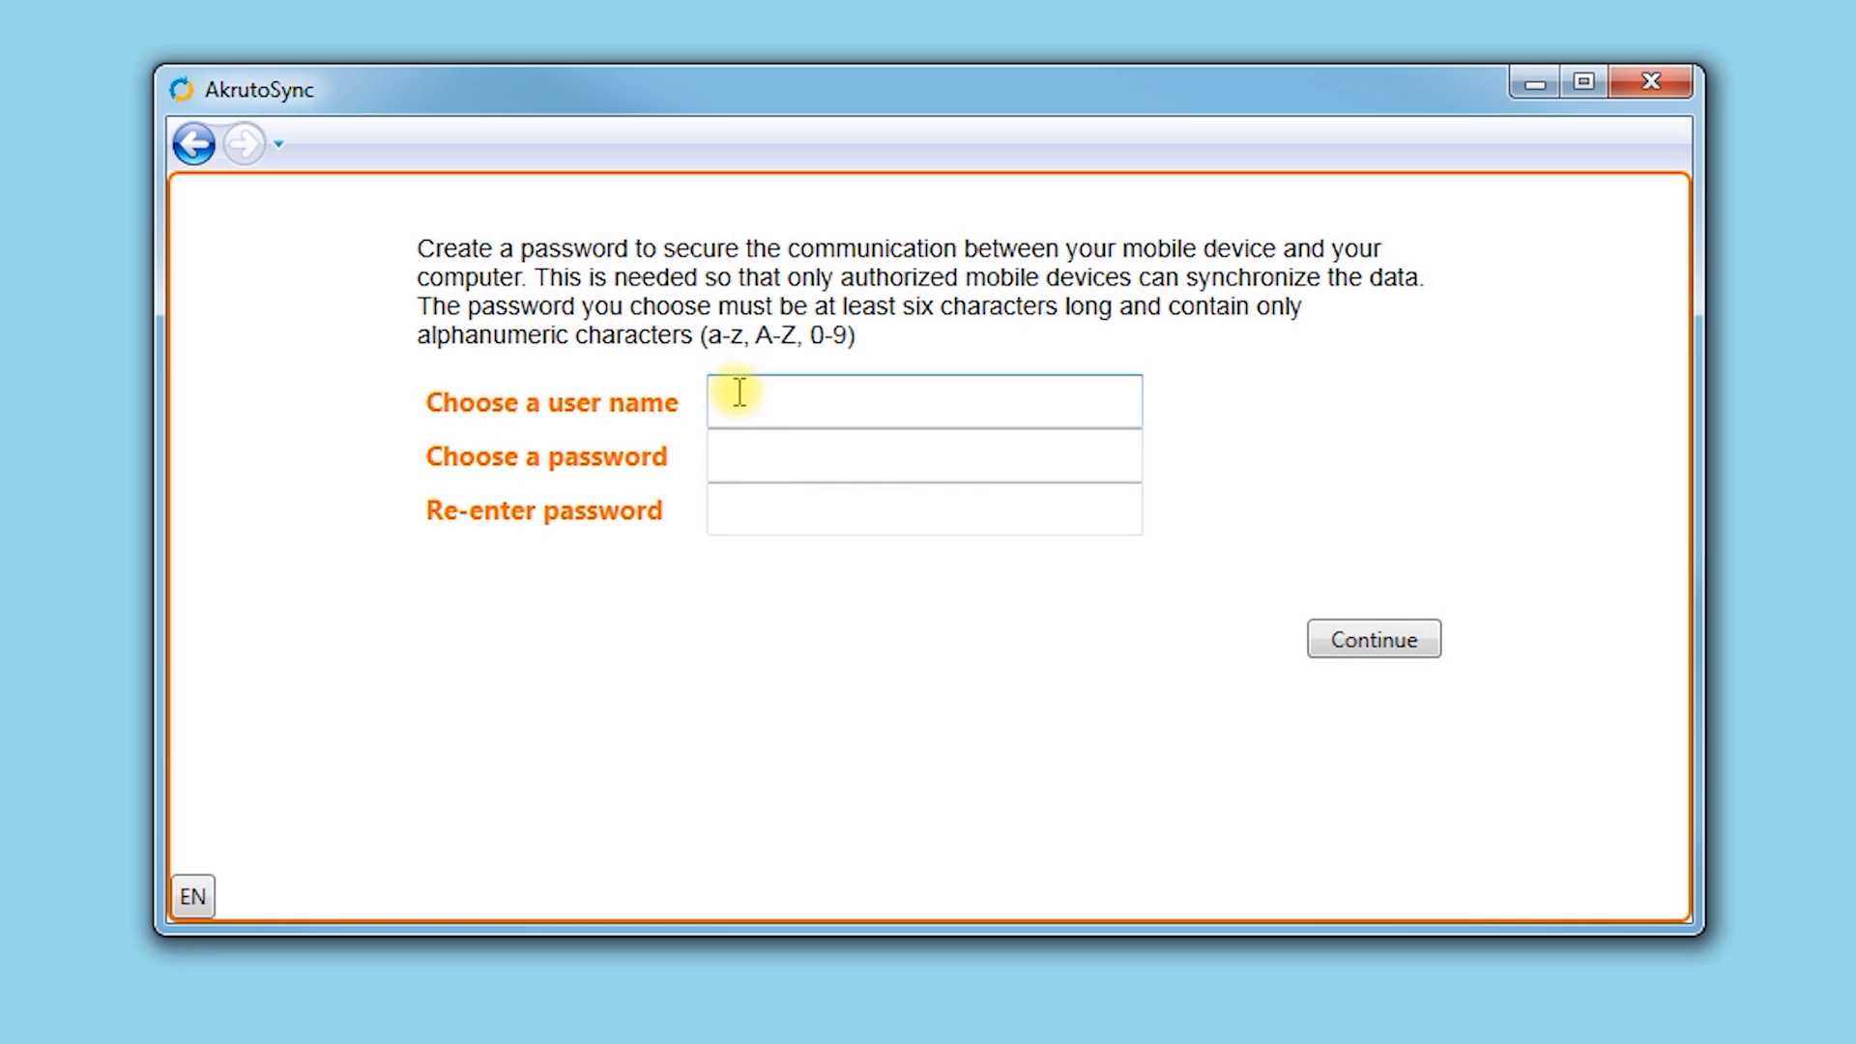
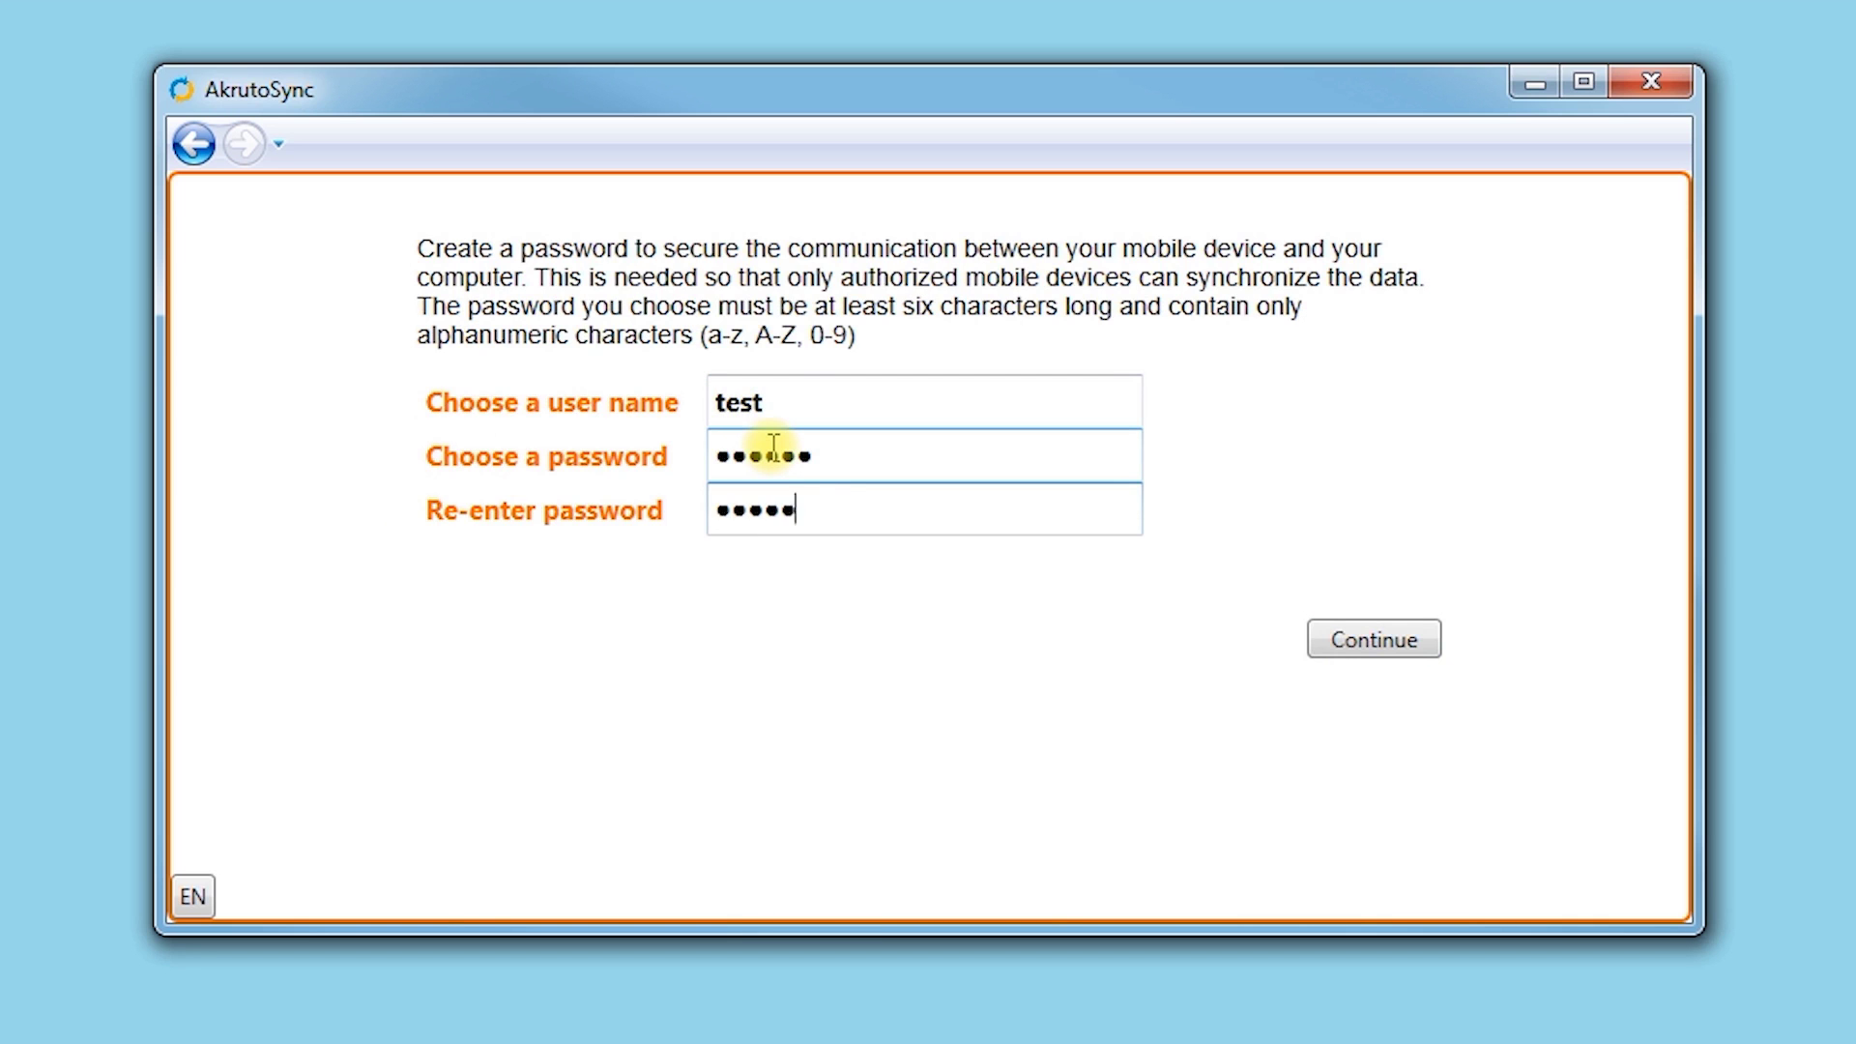
pyautogui.click(1373, 639)
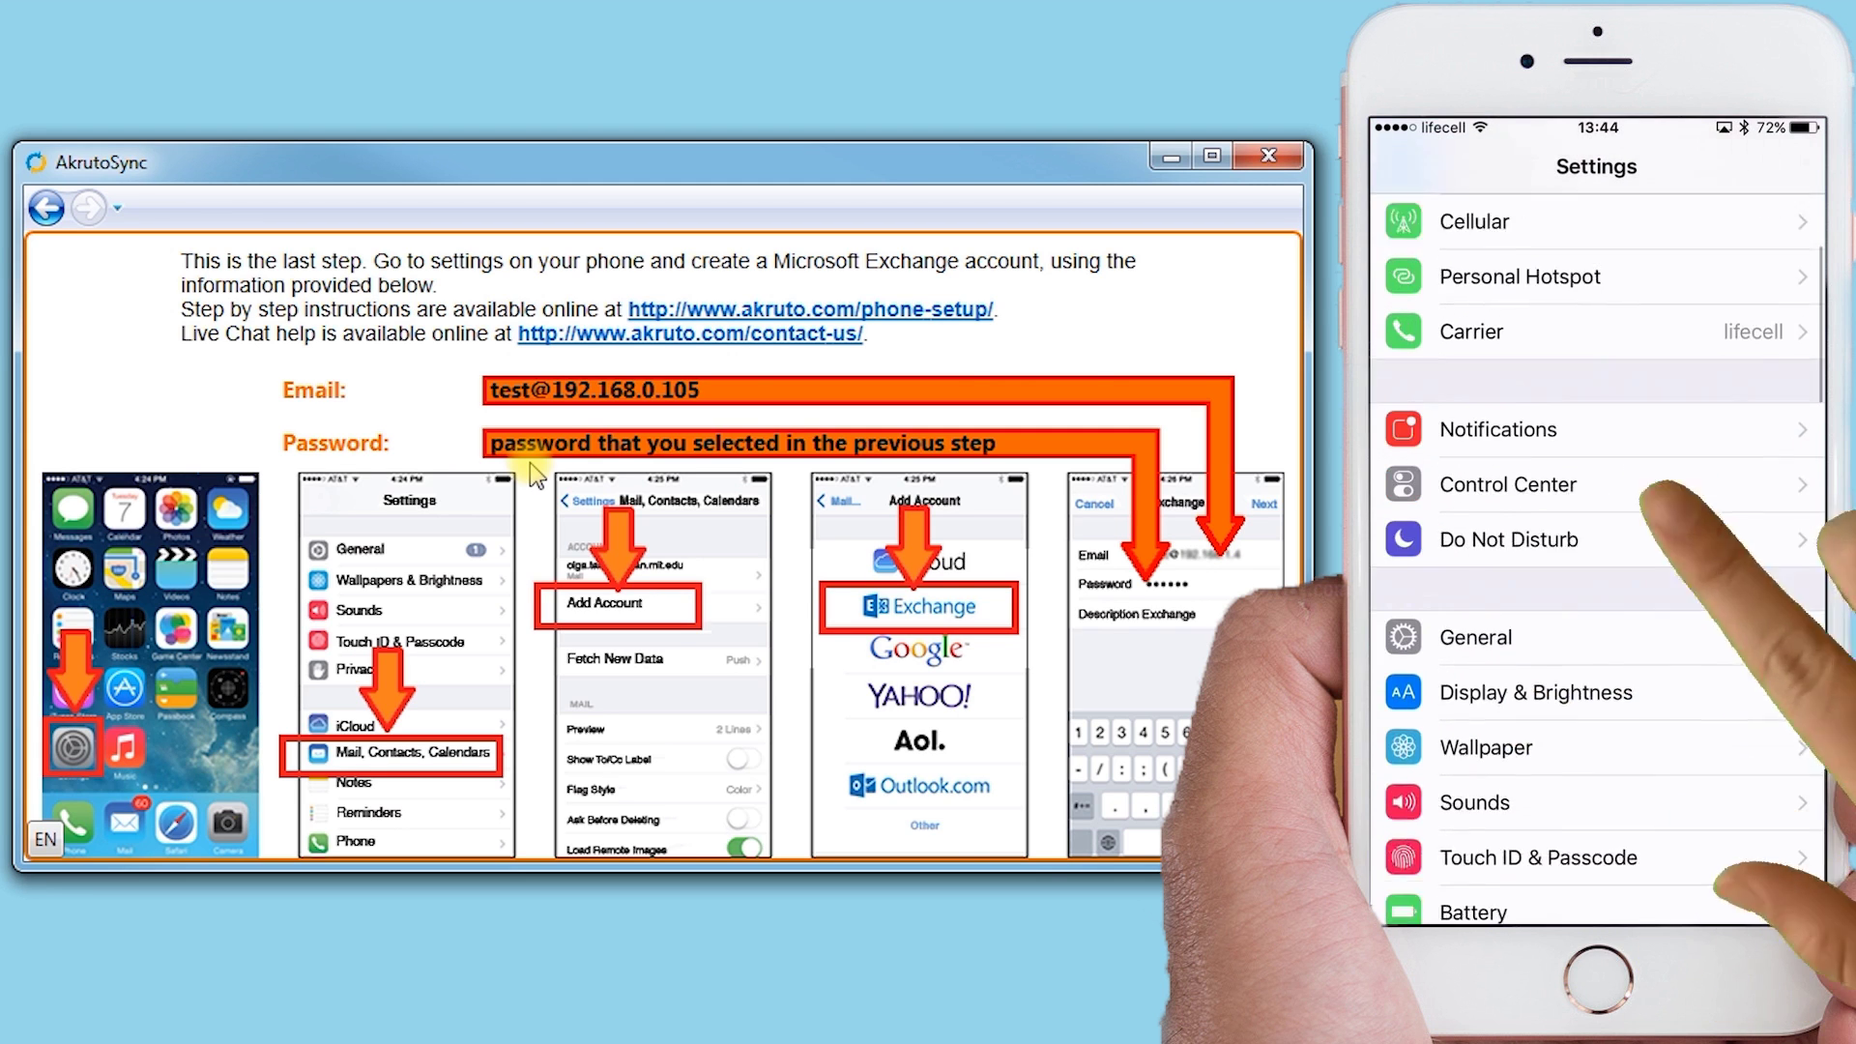
# Open Mail, Contacts, Calendars in the iPhone Settings to add an Exchange account
pyautogui.scroll(-3)
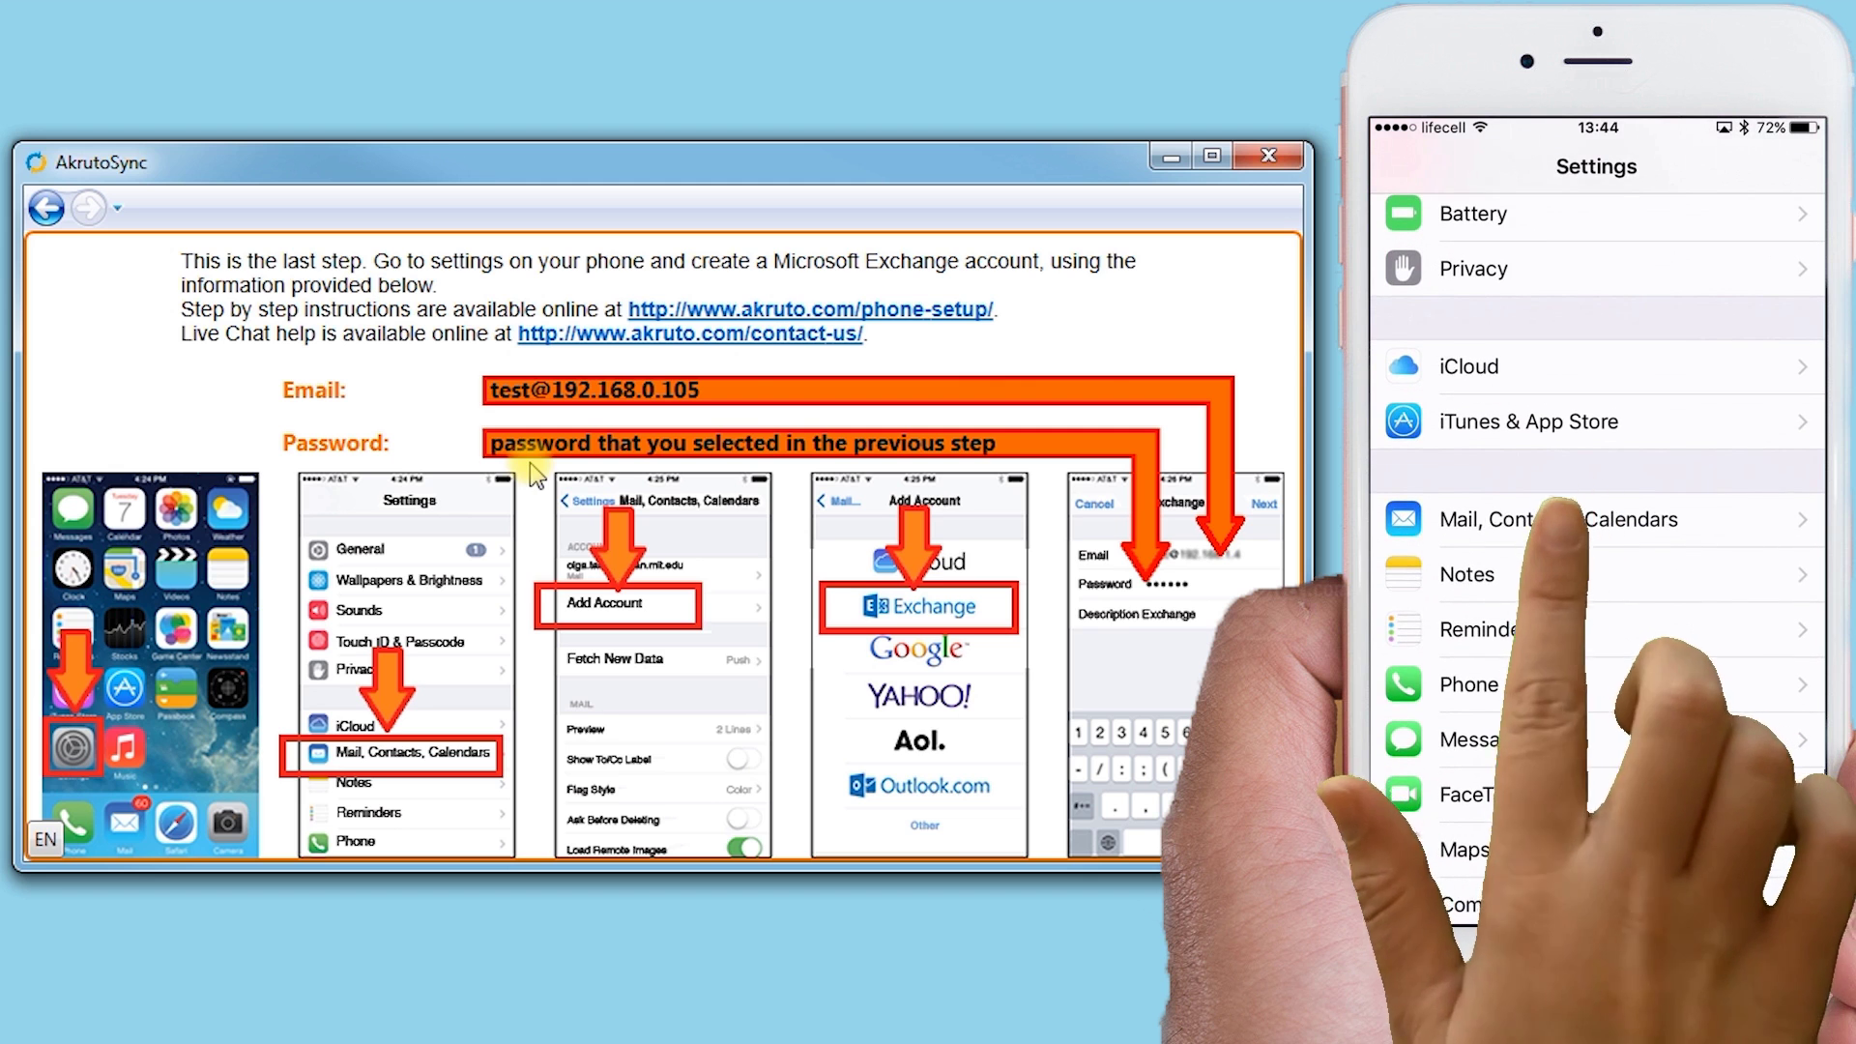
pyautogui.click(1557, 520)
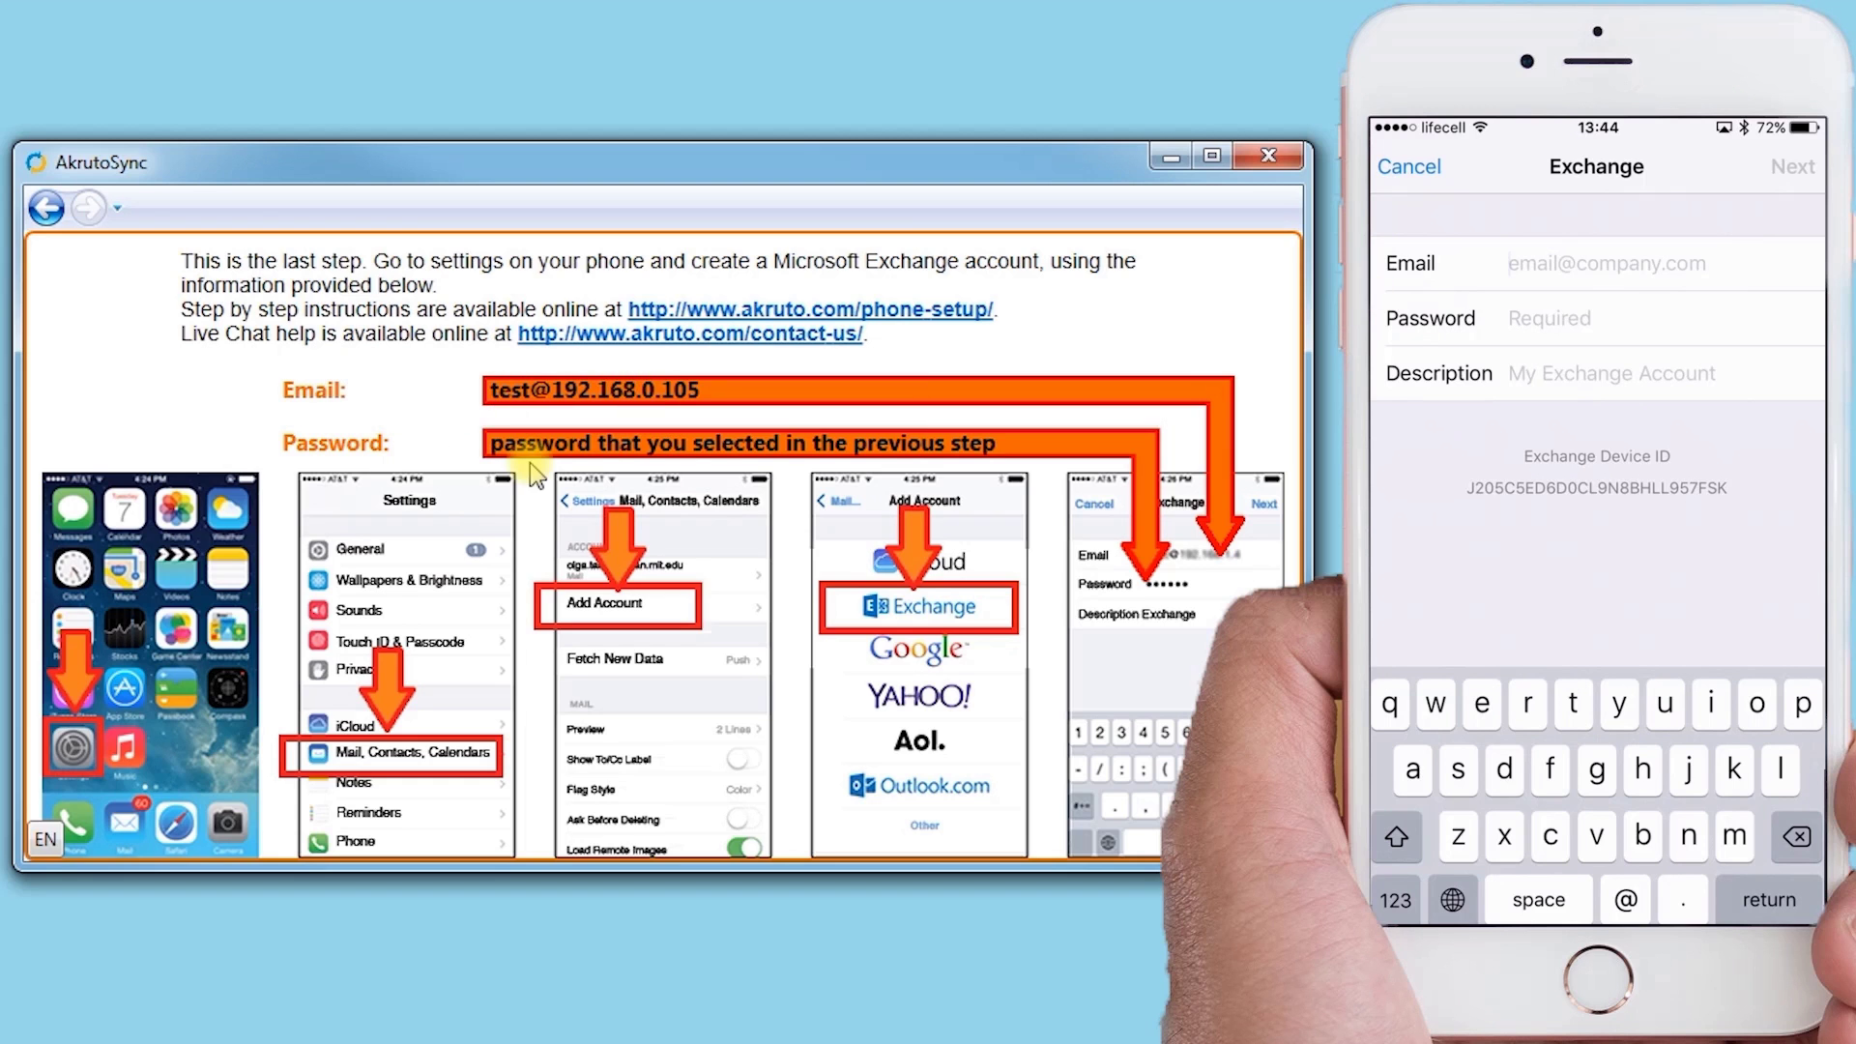
pyautogui.write('test@192.168.0')
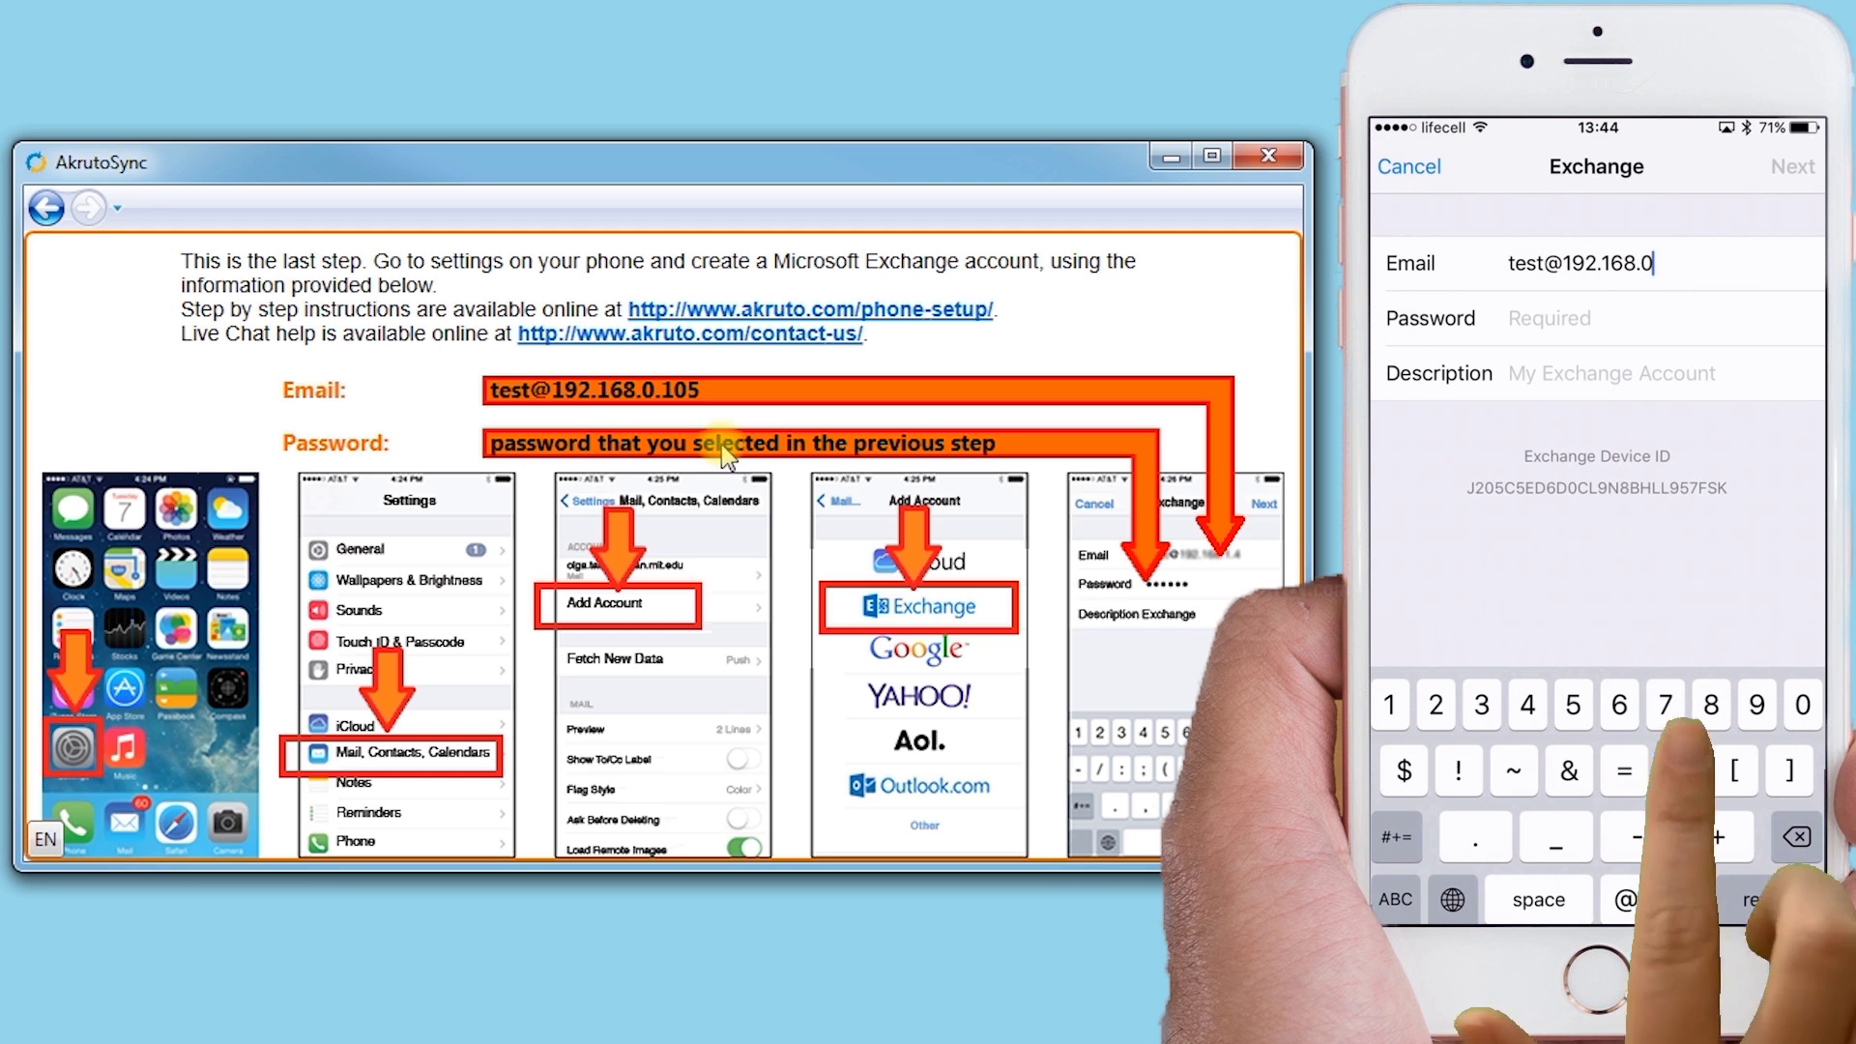
pyautogui.write('105')
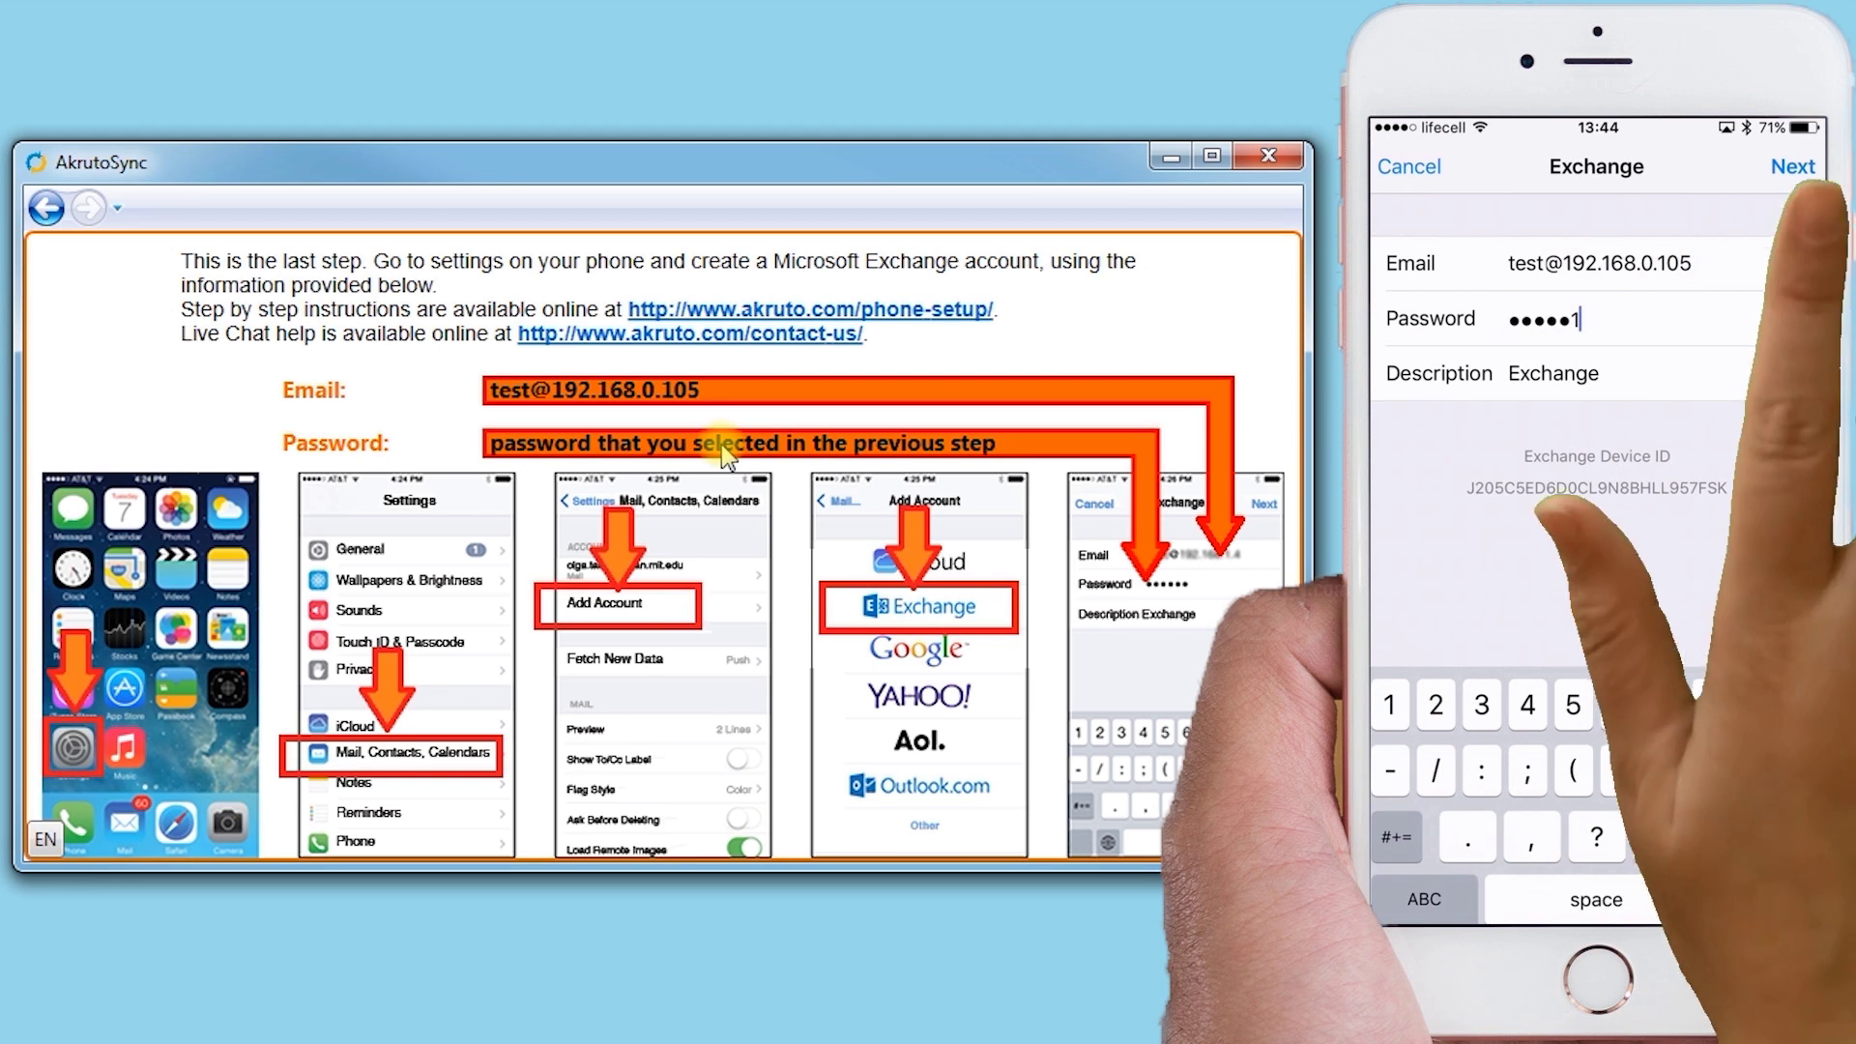
pyautogui.click(1793, 166)
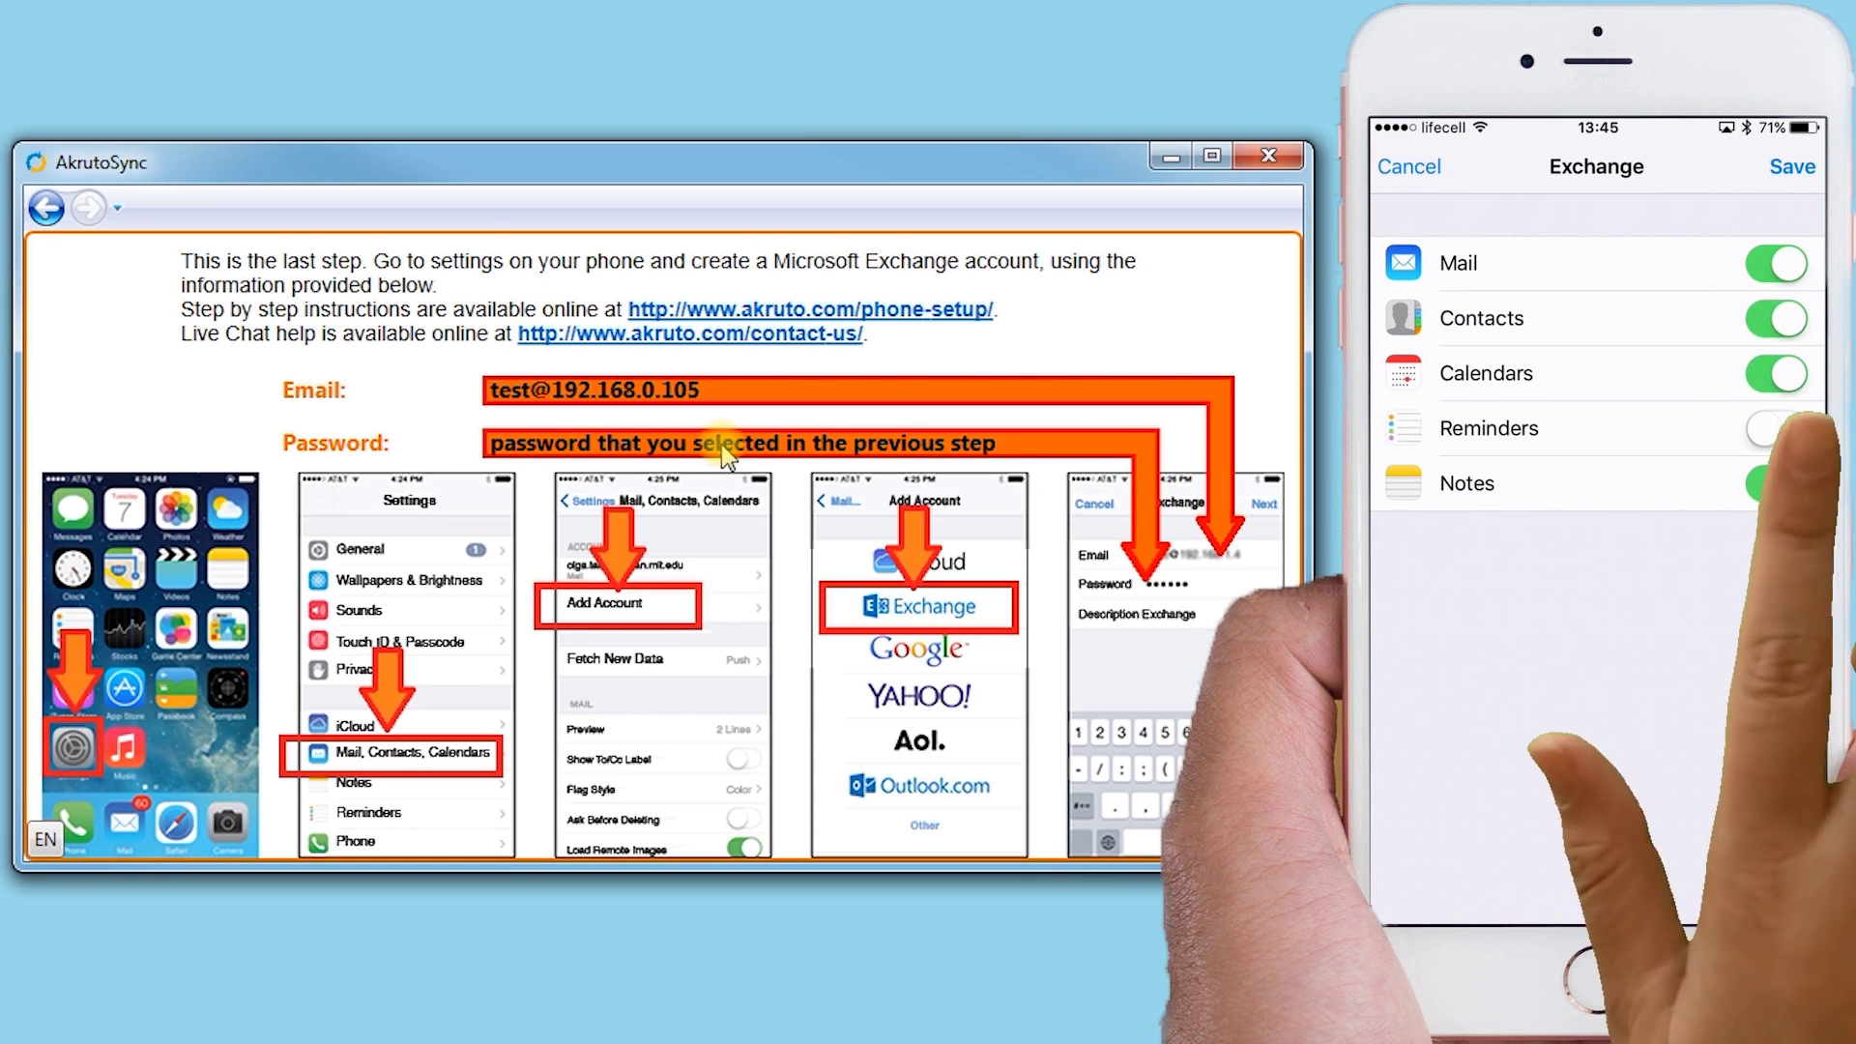
pyautogui.click(1774, 429)
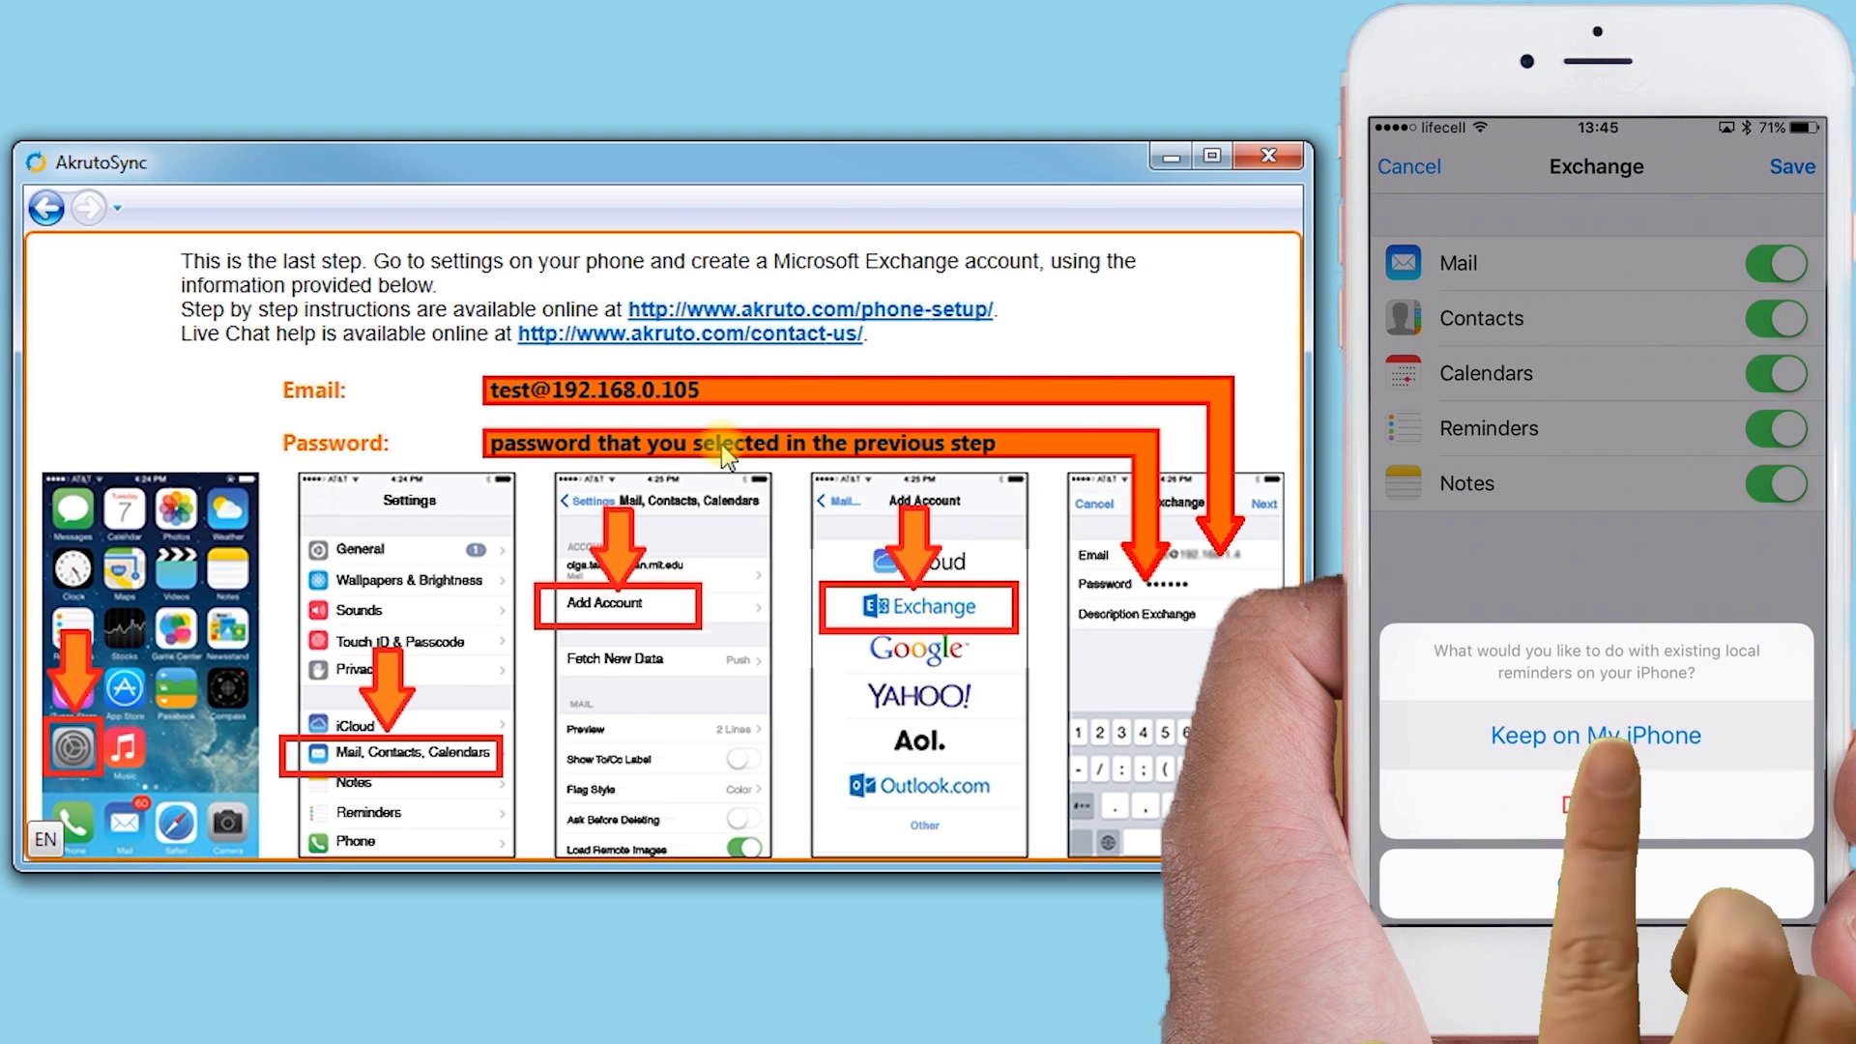